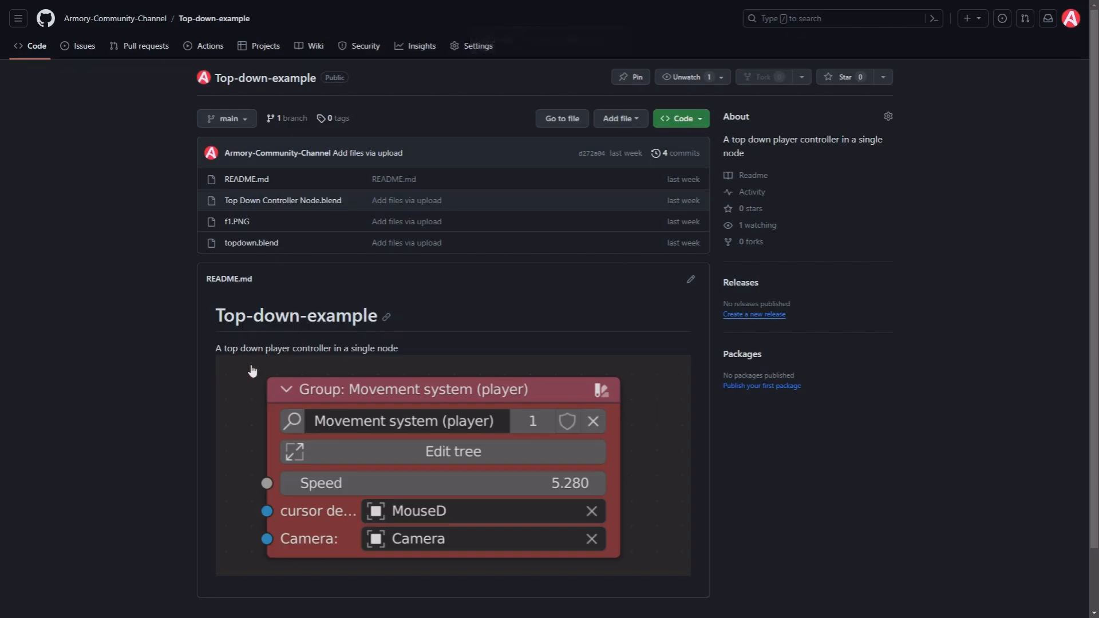
mouse_move(416, 530)
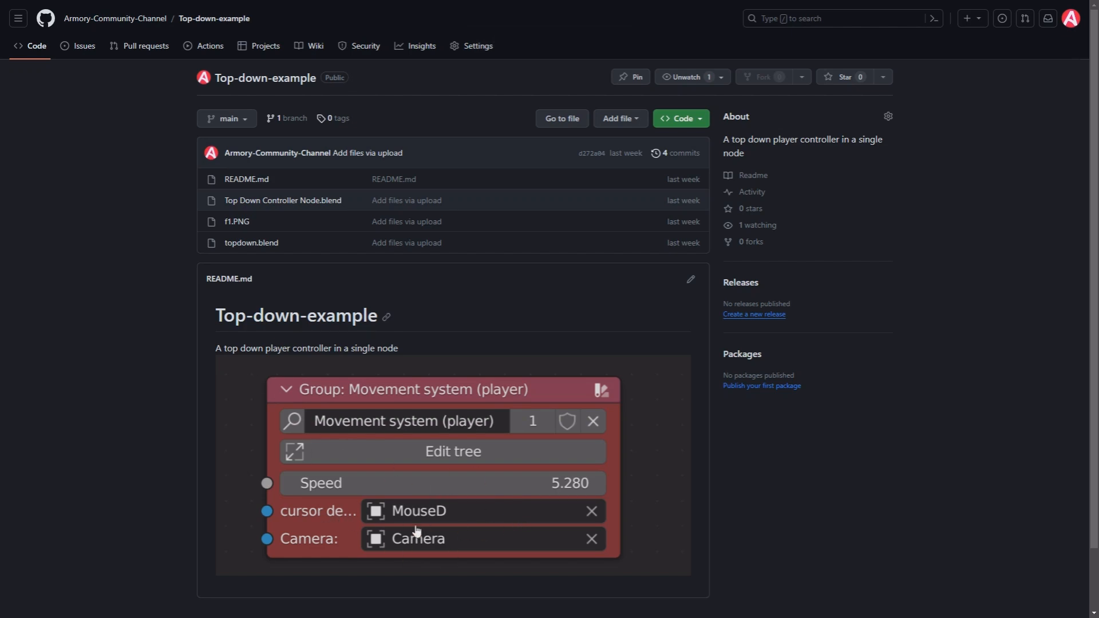
mouse_move(283, 200)
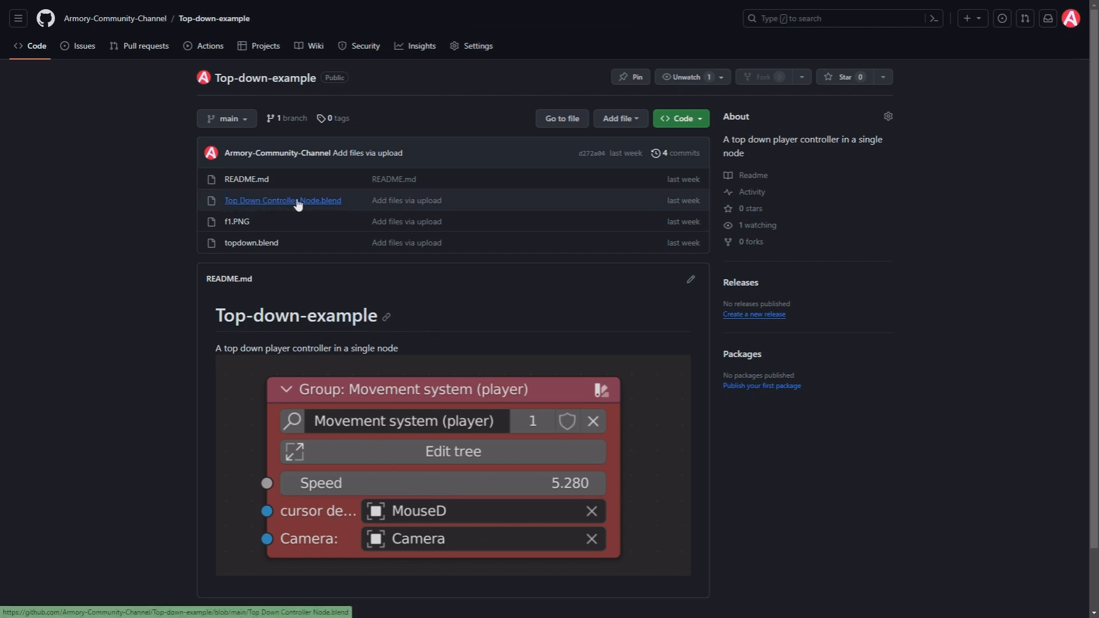
mouse_move(254, 208)
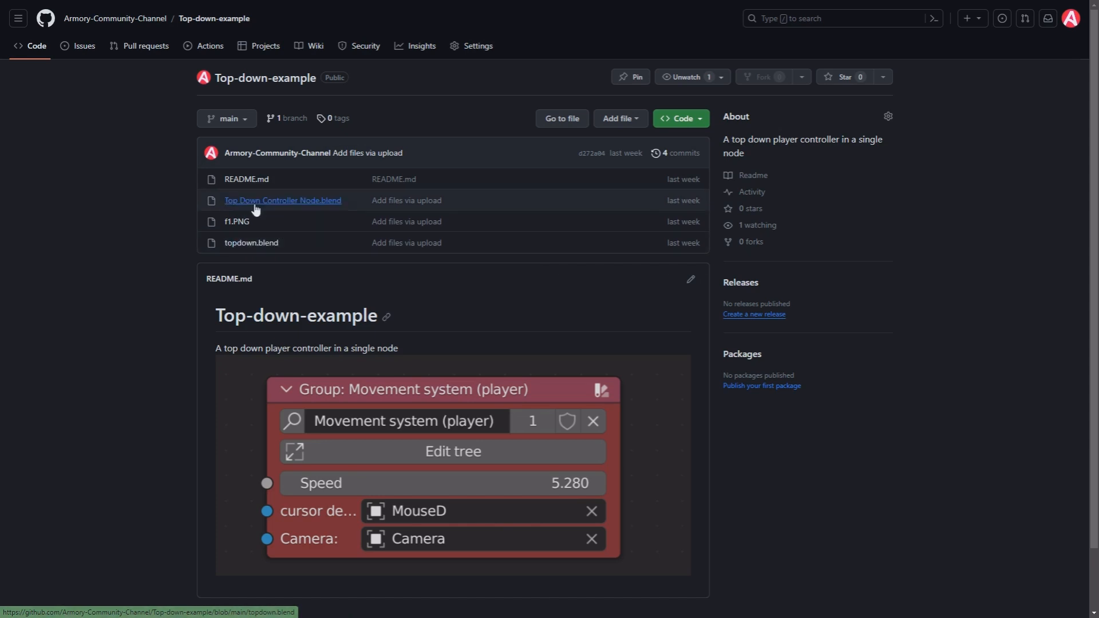
mouse_move(276, 204)
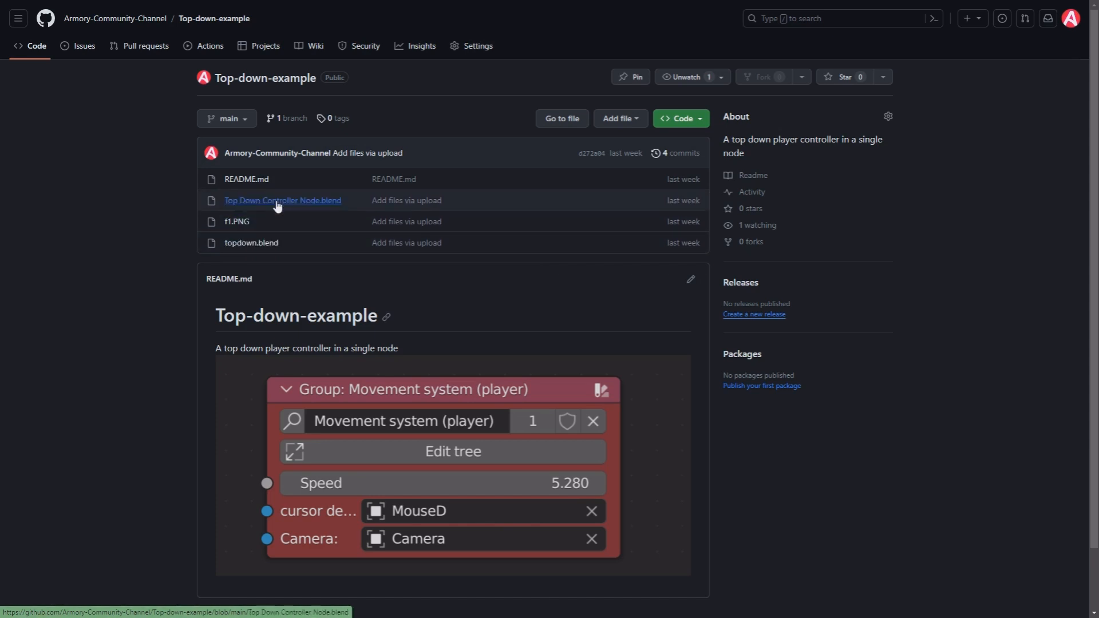
- Open the Top Down Controller Node.blend file page in the Top-down-example repository
left_click(283, 200)
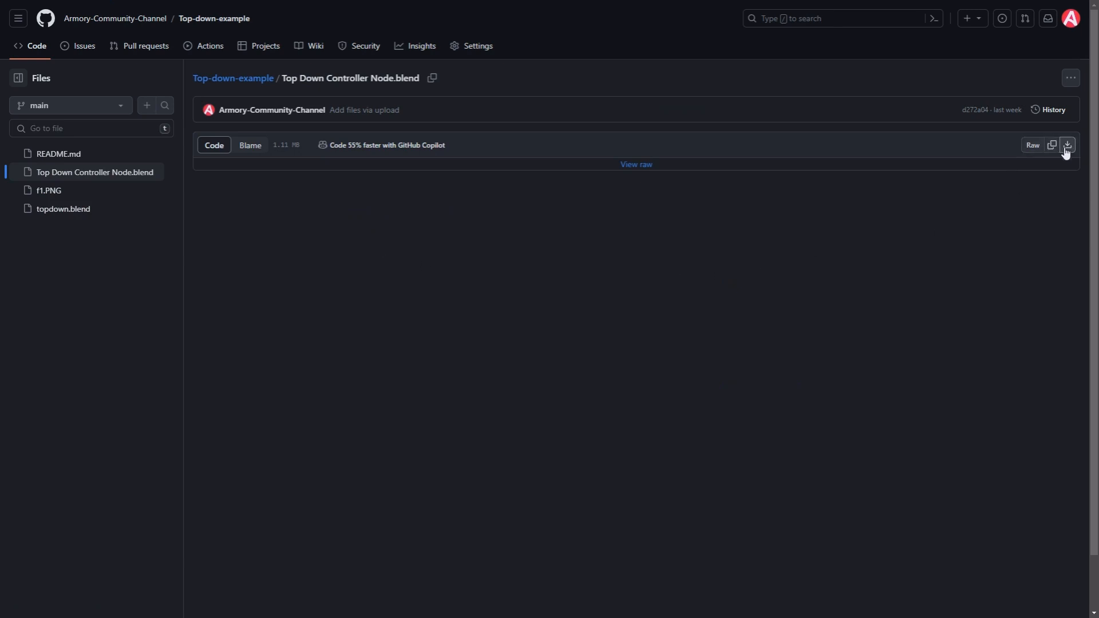
mouse_move(558, 213)
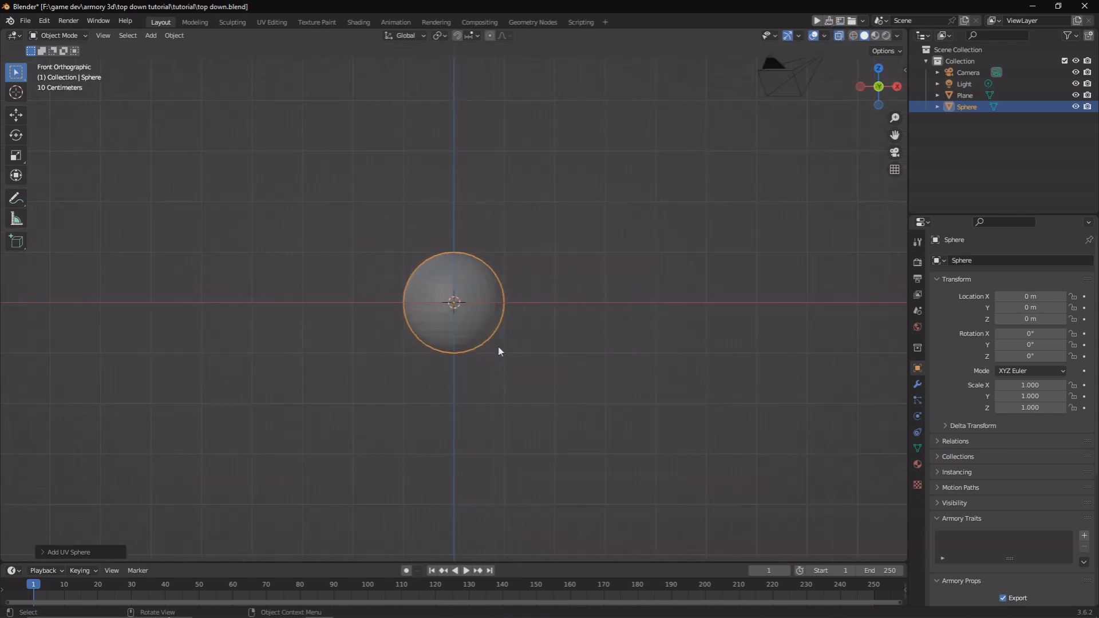
- Stretch the UV sphere into a capsule and move it up onto the plane
key("Tab")
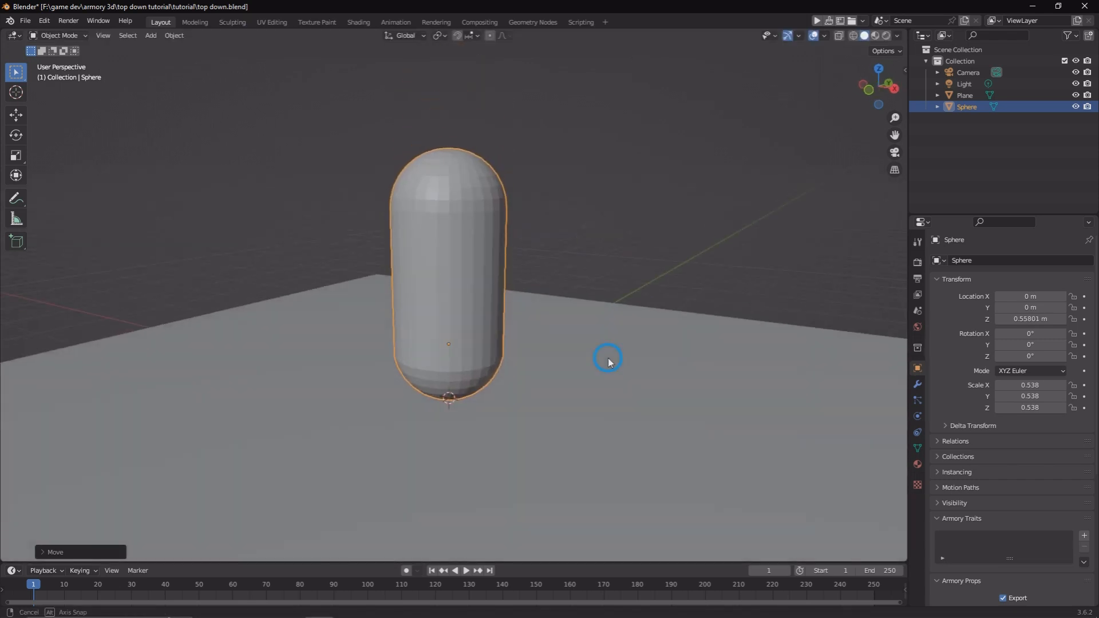
left_click(173, 35)
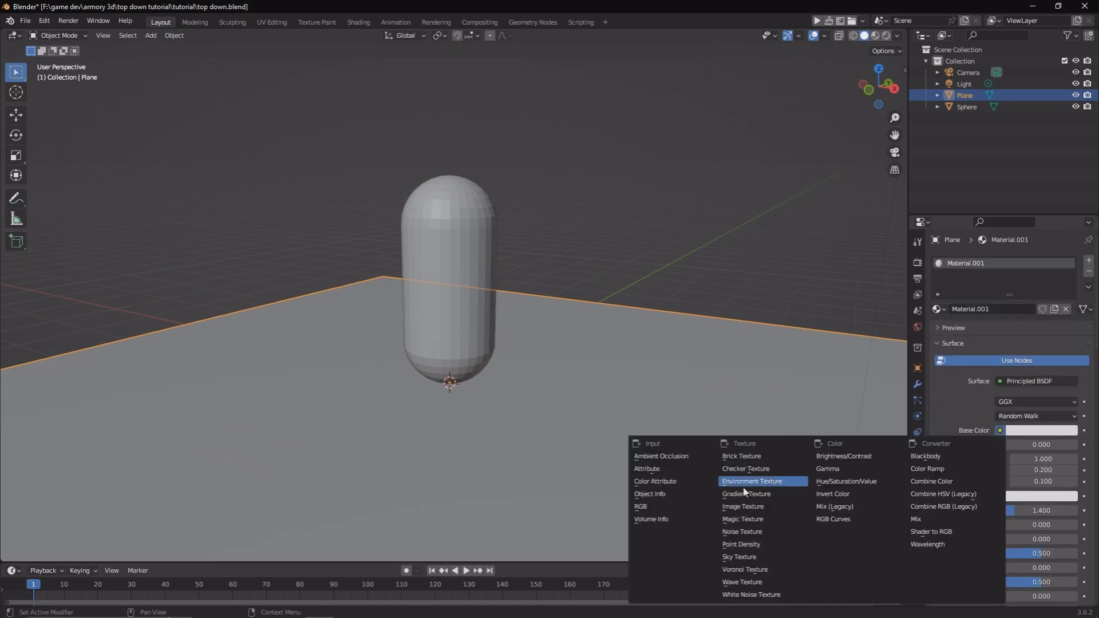
- Give the plane a Checker Texture base colour, scale it by 6 and darken the World colour
left_click(746, 468)
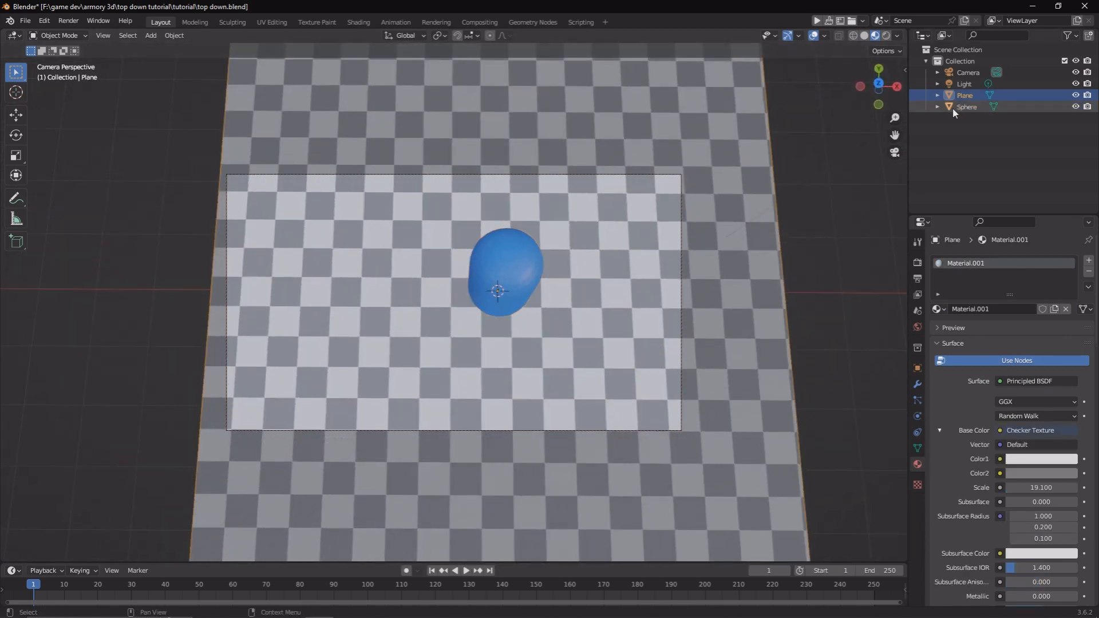
left_click(969, 72)
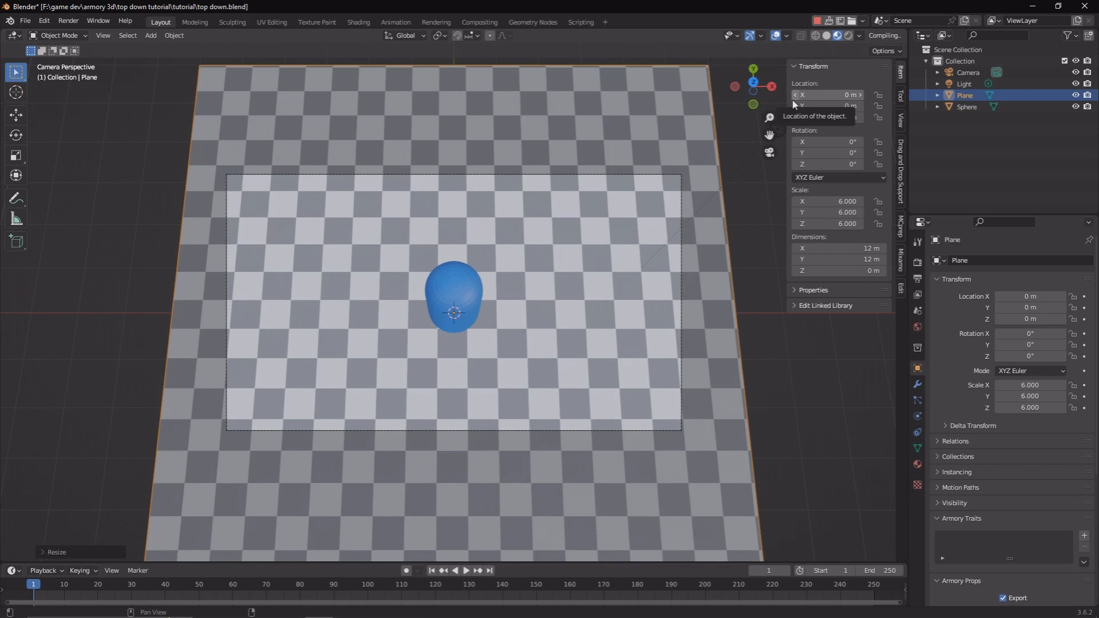
left_click(964, 83)
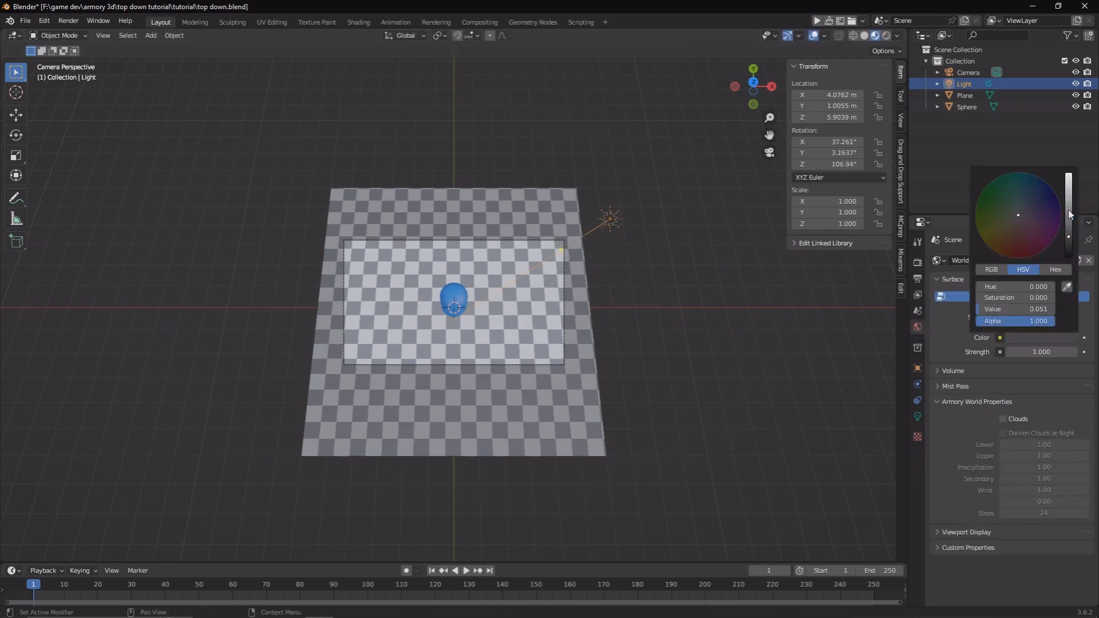
- Select the capsule and create a new logic node tree in its Armory Traits
left_click(966, 107)
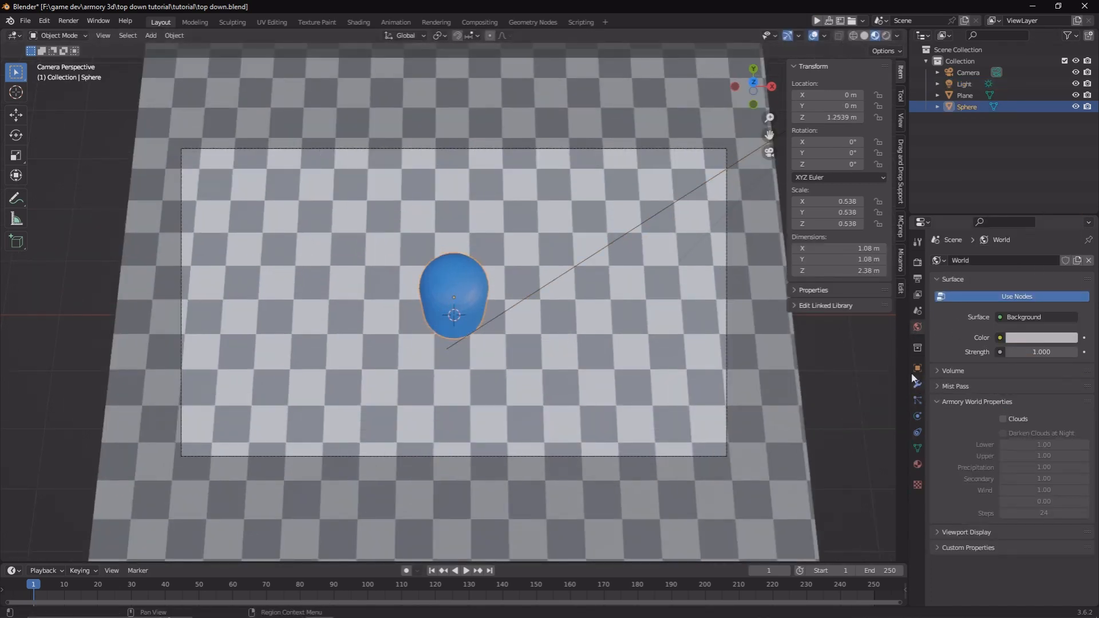
left_click(916, 367)
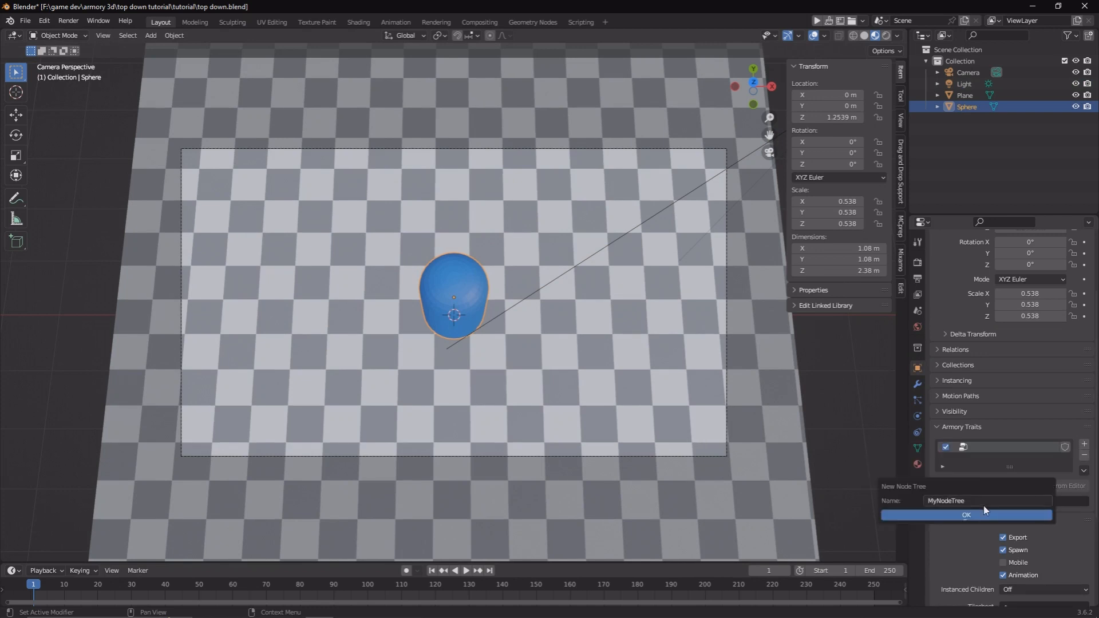
left_click(966, 514)
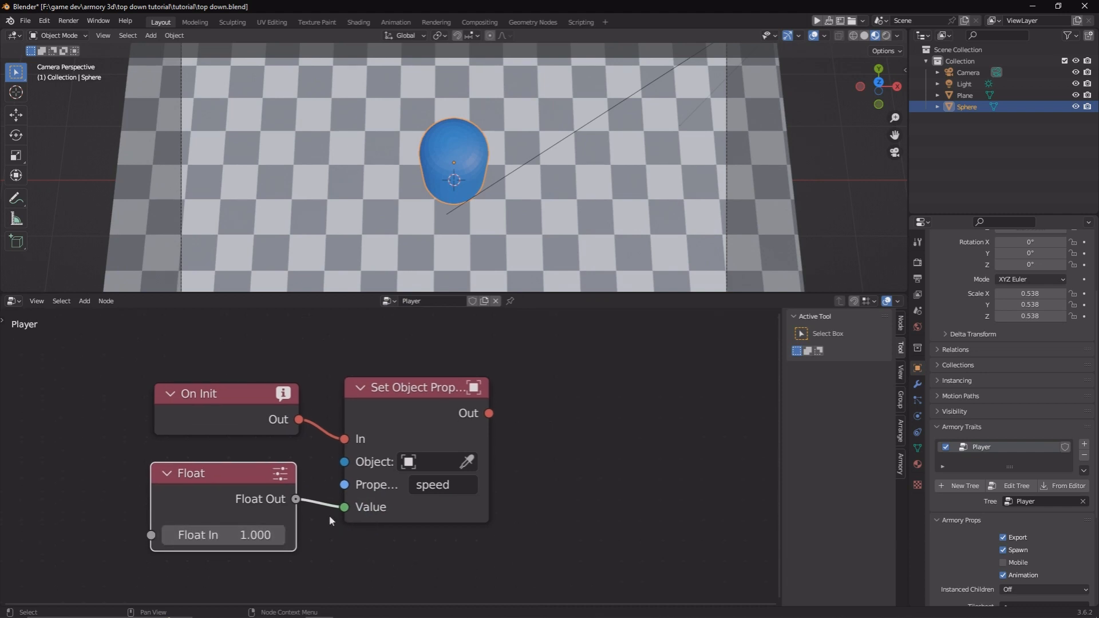
- Set the Float node feeding the speed property to 0.300 and add a Keyboard node
double_click(254, 535)
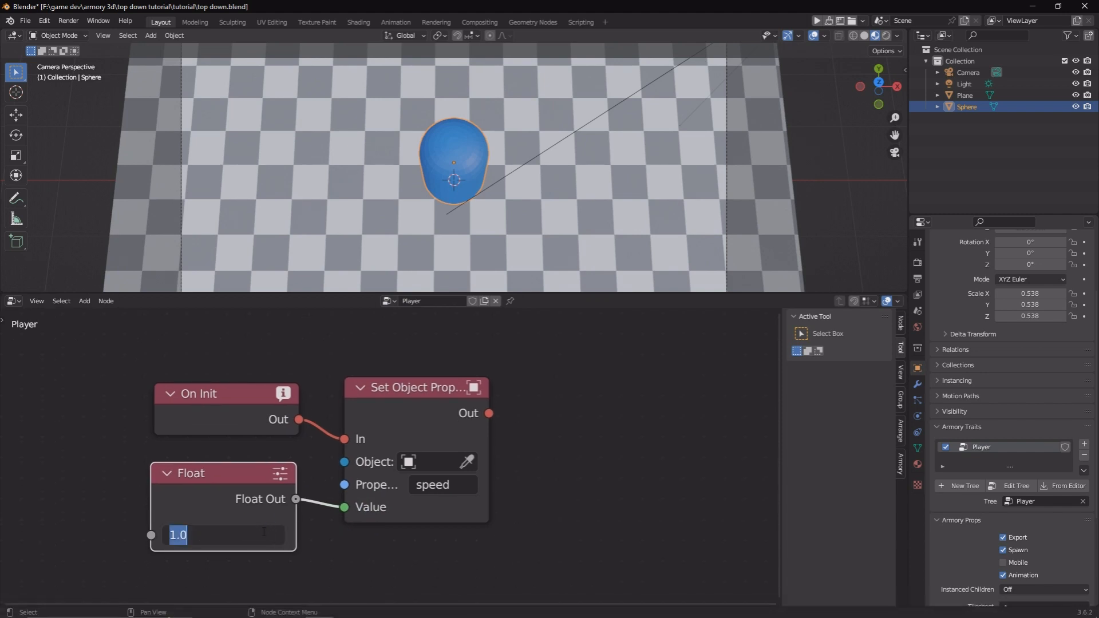
type("0.300")
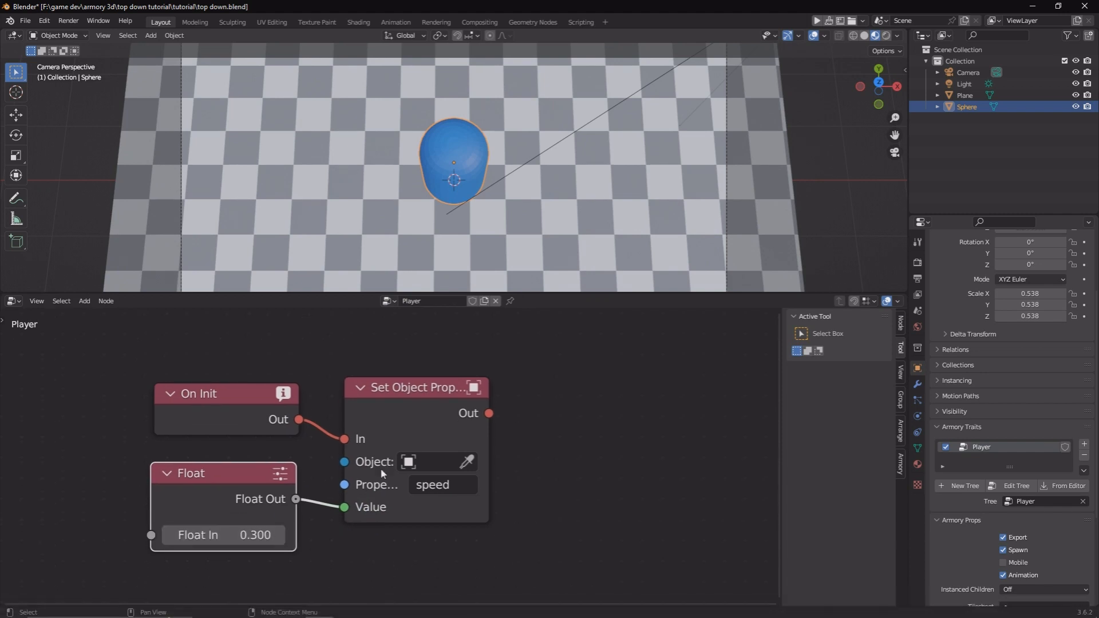
scroll("down", 3)
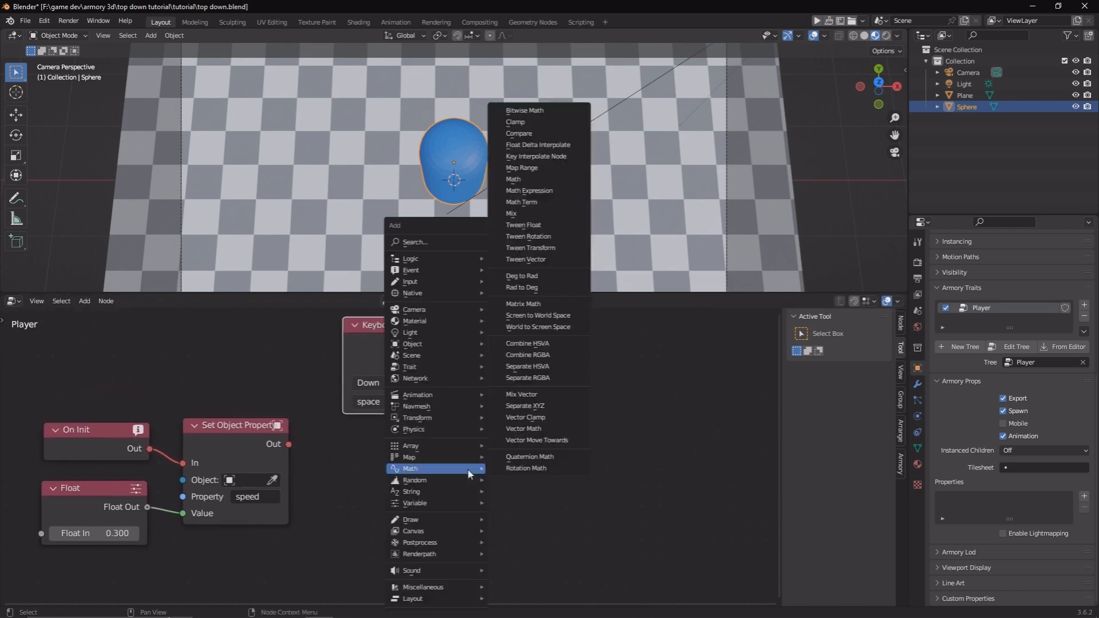
- Add Translate On Local Axis nodes driven by W and S keyboard nodes at the speed value, then duplicate for D and A
type("translate")
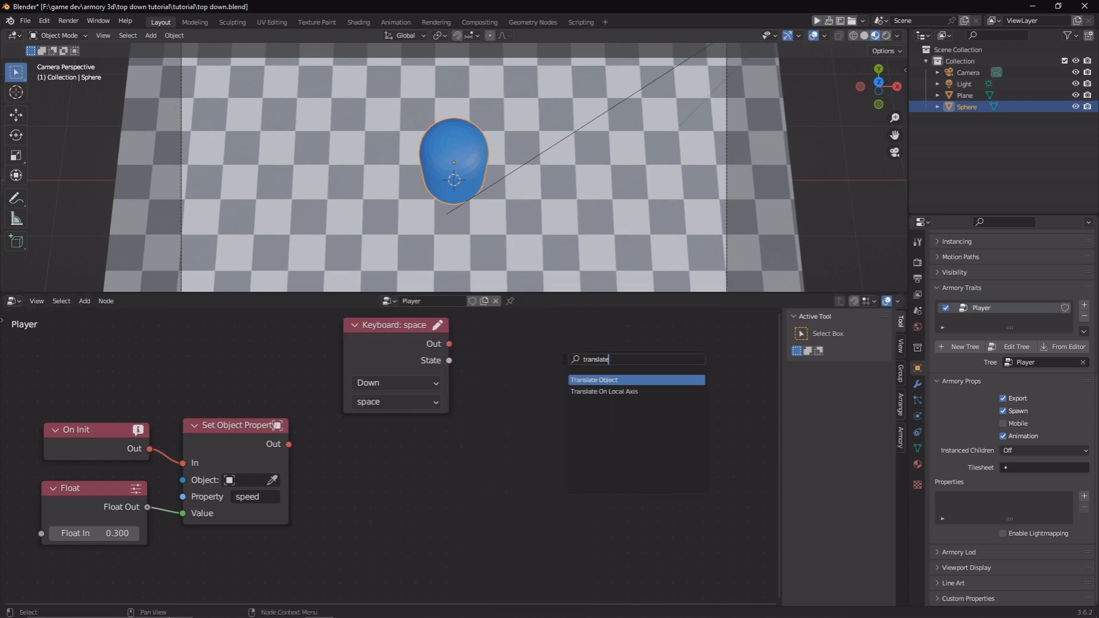
left_click(604, 391)
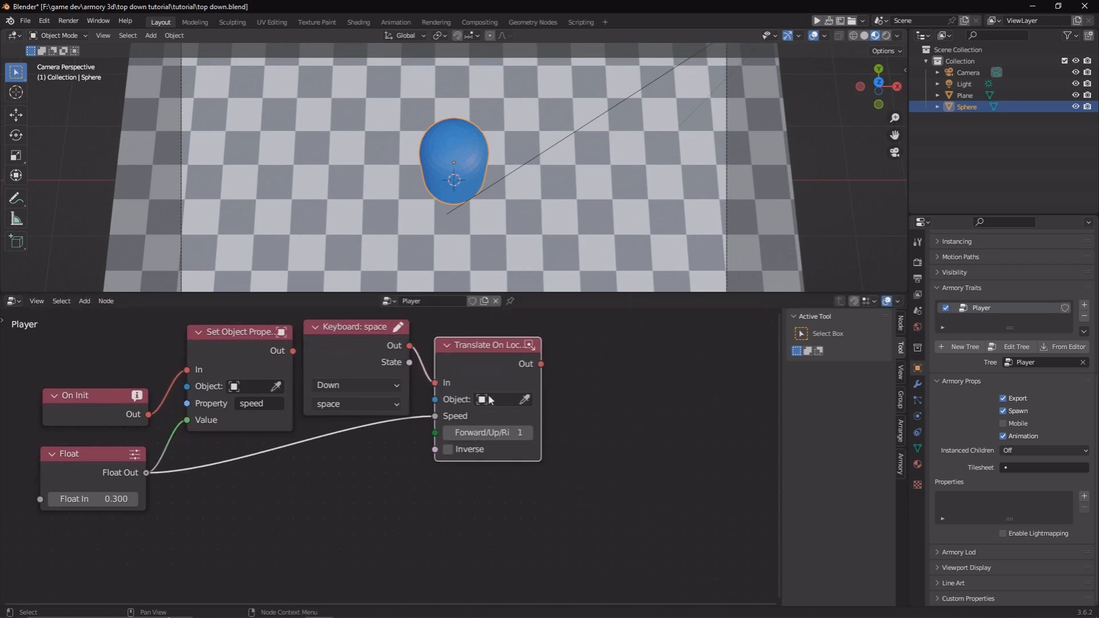
left_click(356, 404)
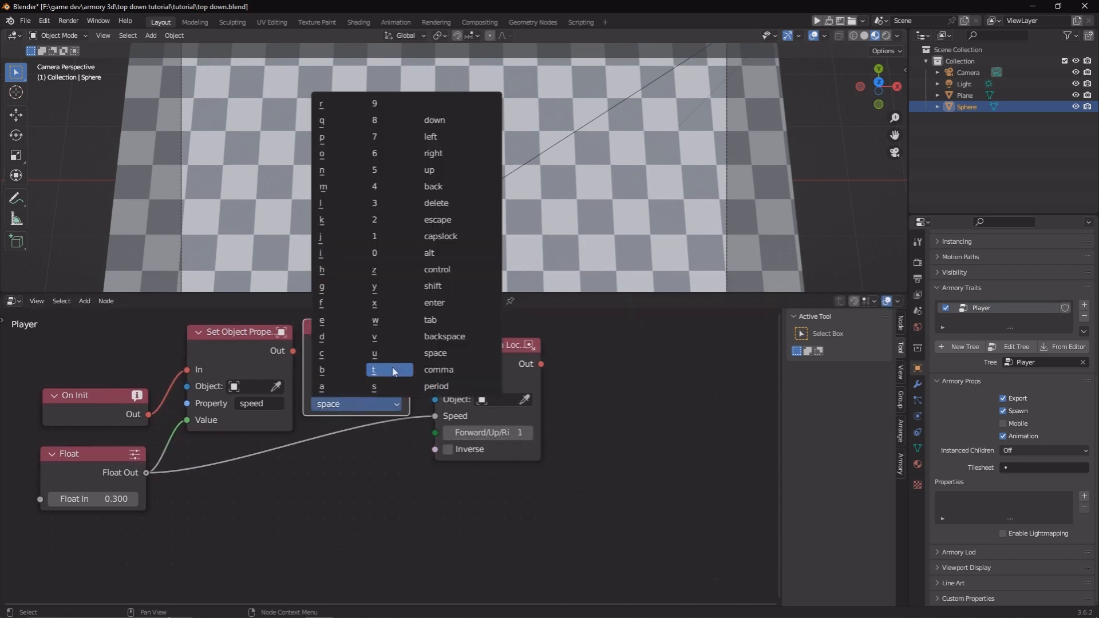
left_click(376, 320)
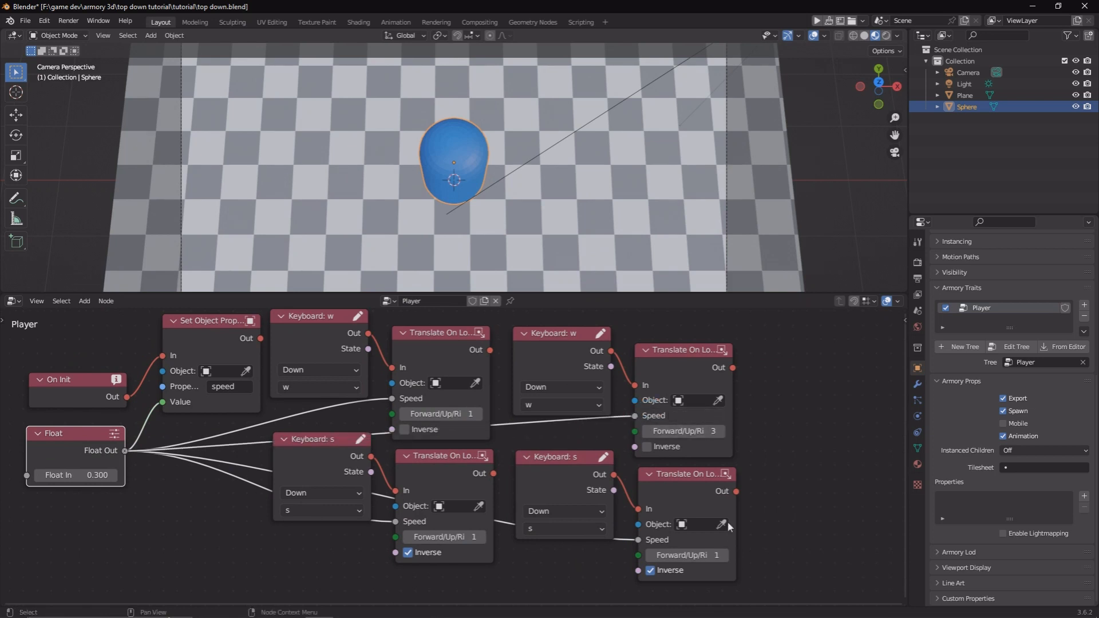
left_click(561, 406)
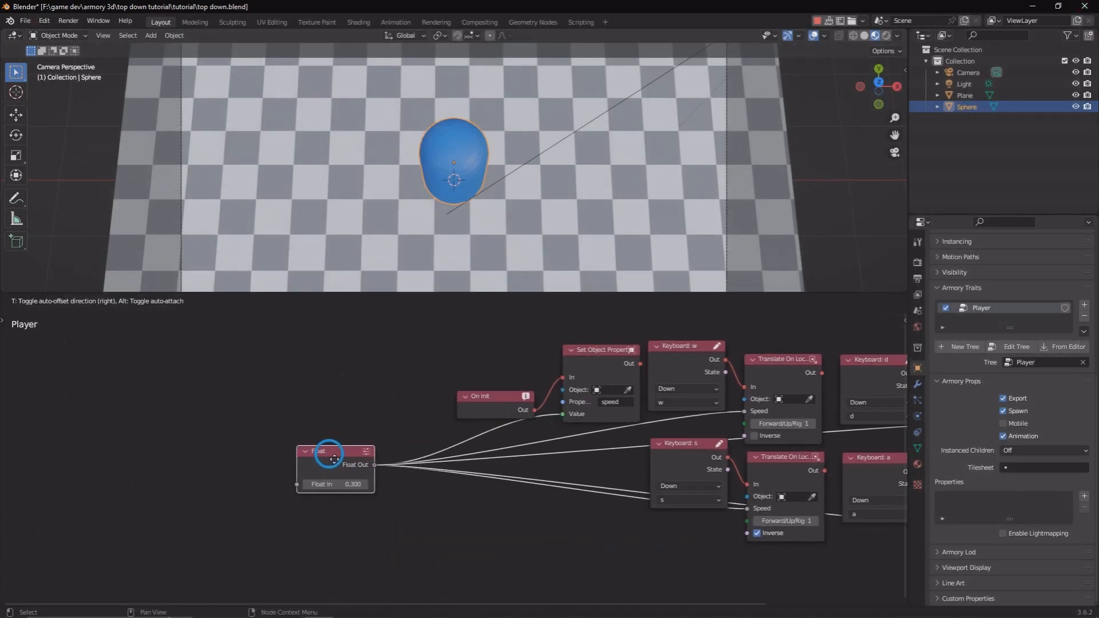
- Multiply speed by Get Application Time delta before the translate nodes and raise the Float to 3.000
type("ma")
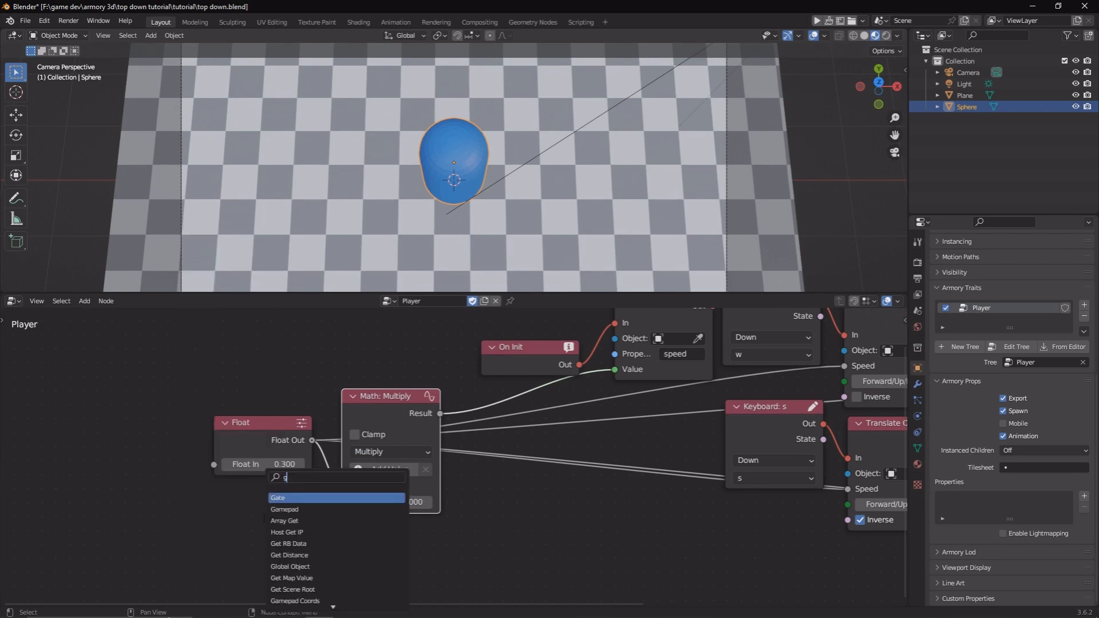
type("get t")
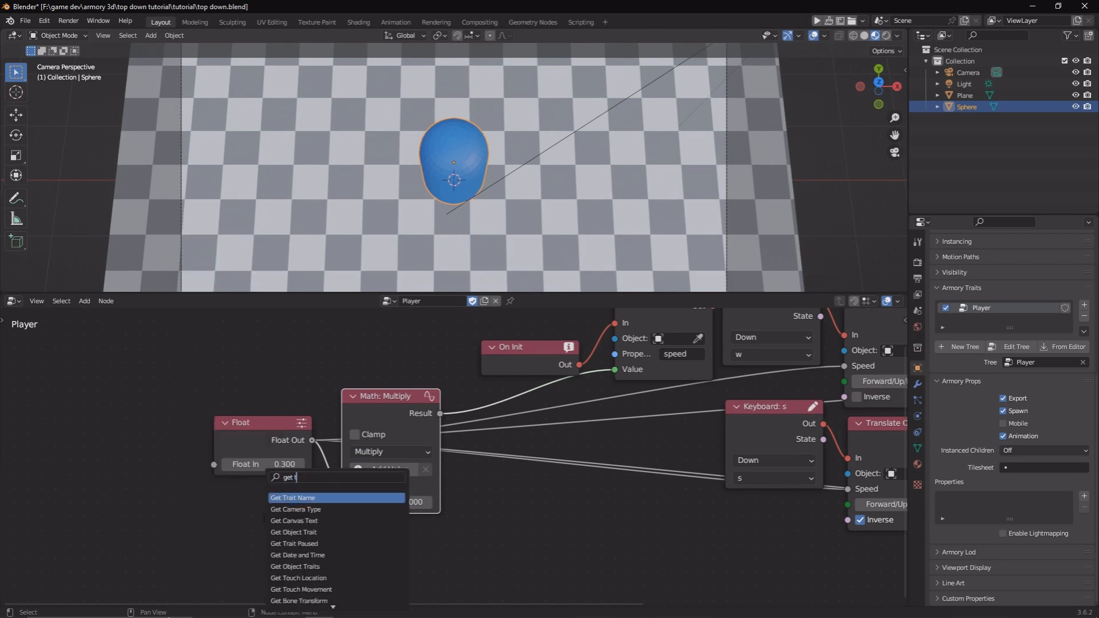
type("ap")
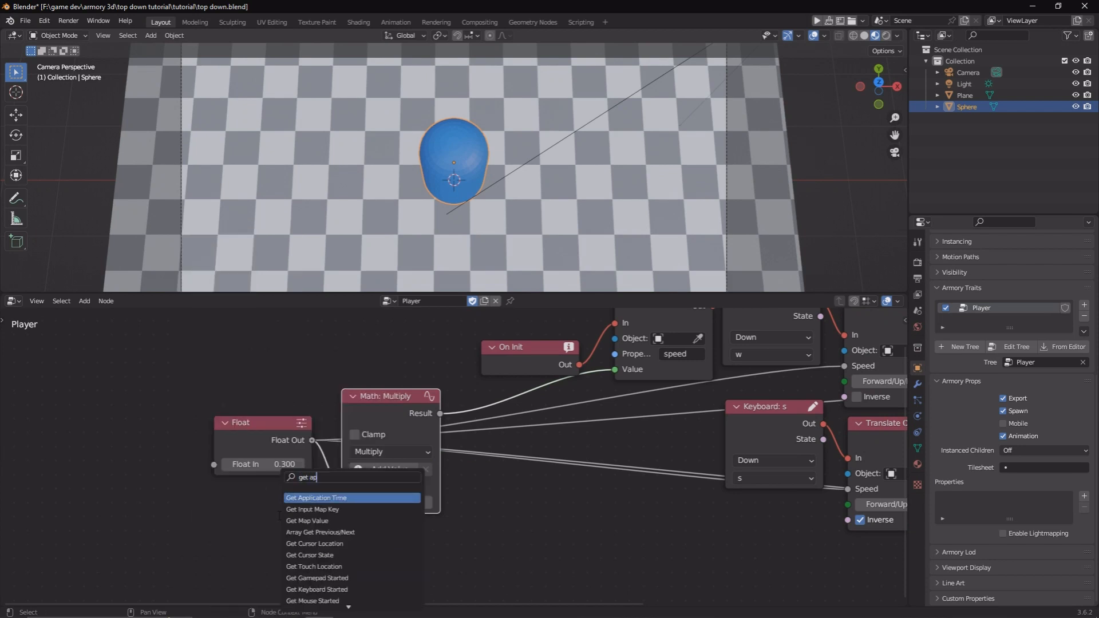
left_click(316, 498)
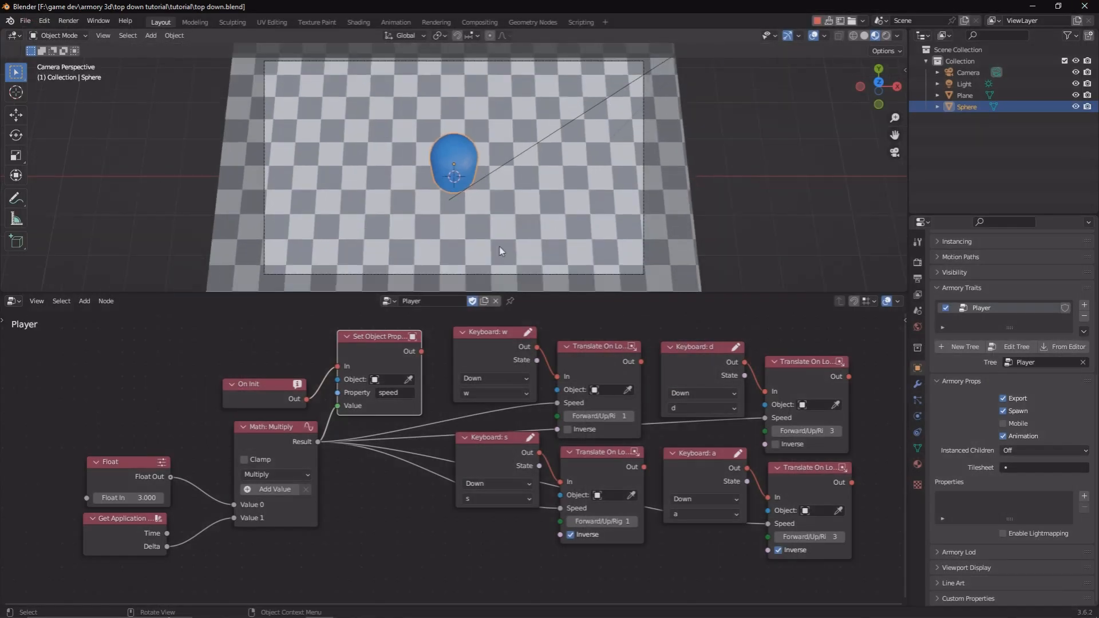
scroll("down", 3)
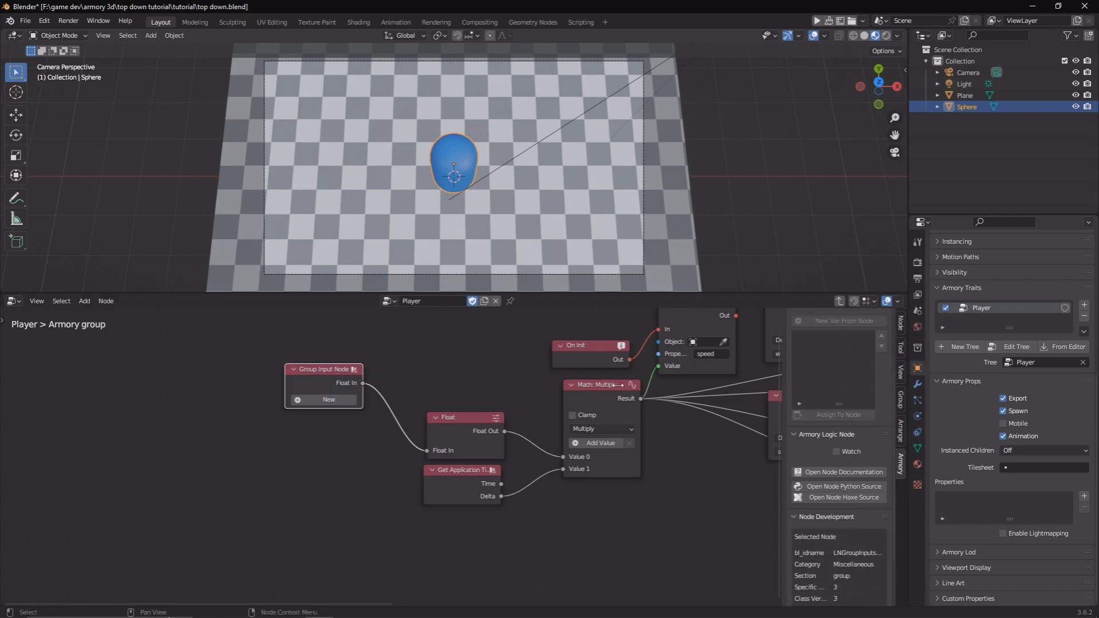
- Name the called group Player movement with Speed 4.000 and add an On Update node
left_click(901, 317)
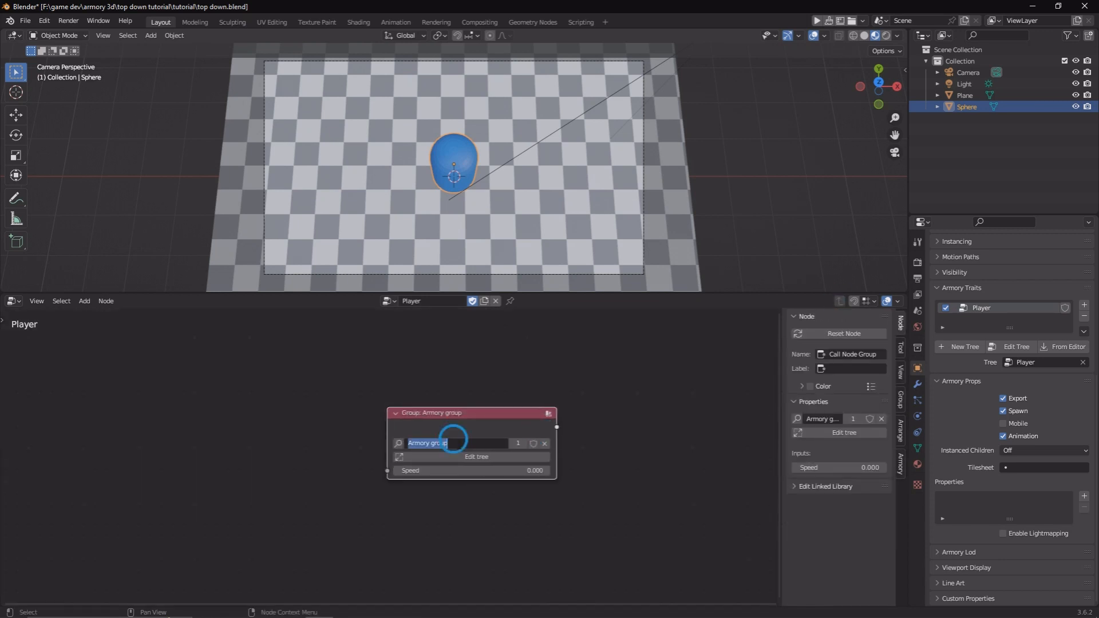
type("Player movement")
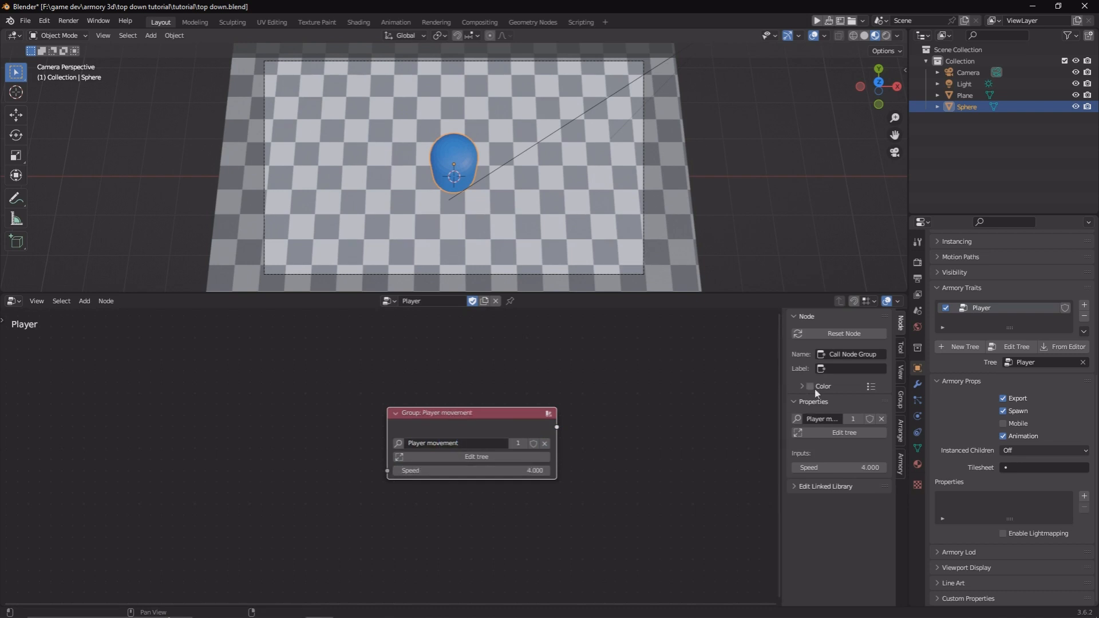
left_click(809, 386)
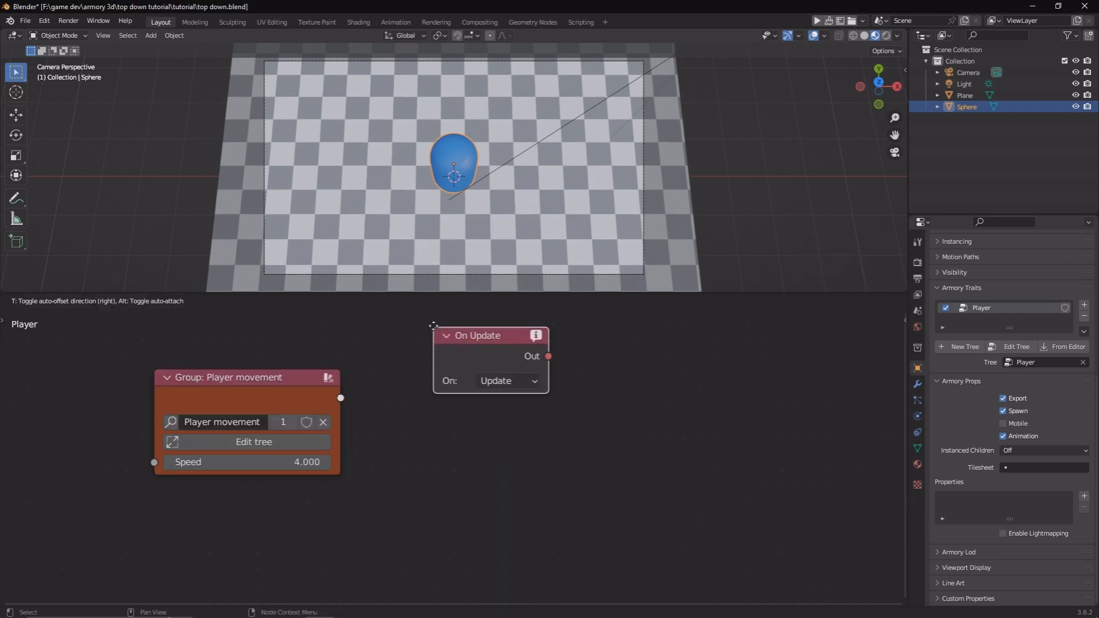
- Add Set Object Rotation, Look At, Get Object Location, cursor Vector and Pick RB nodes for facing the cursor
type("set")
type("get")
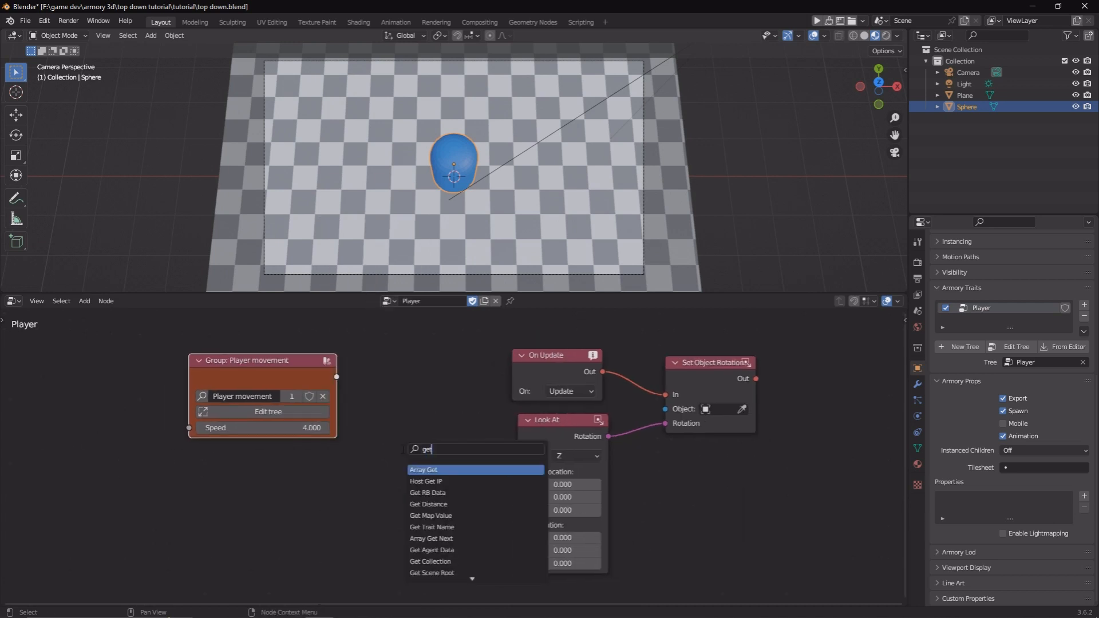
left_click(445, 470)
type("vec")
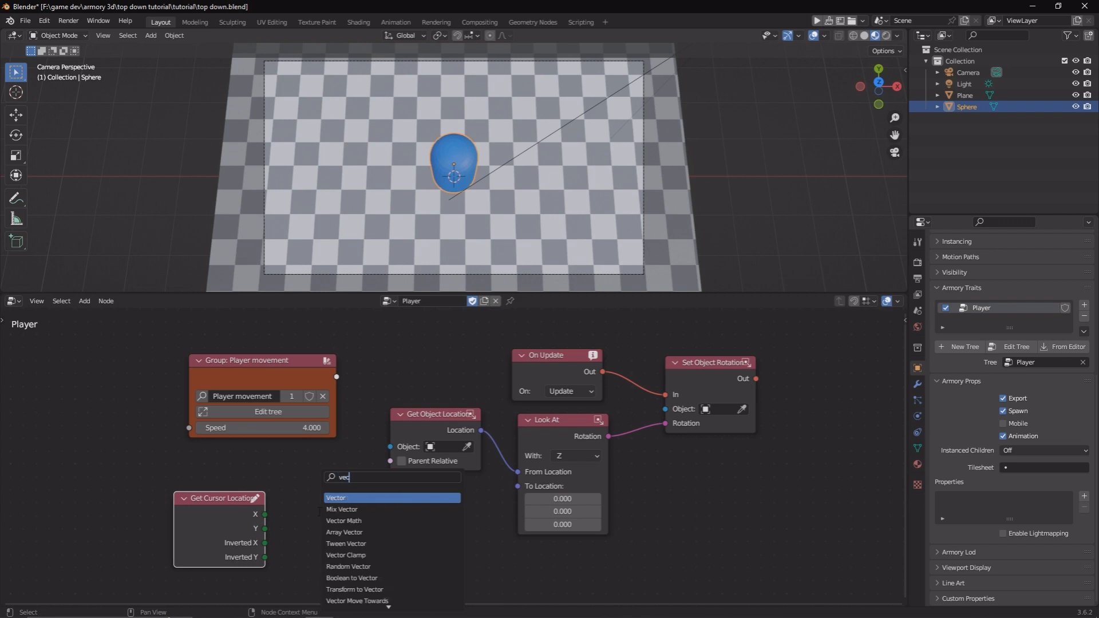
left_click(335, 499)
type("p")
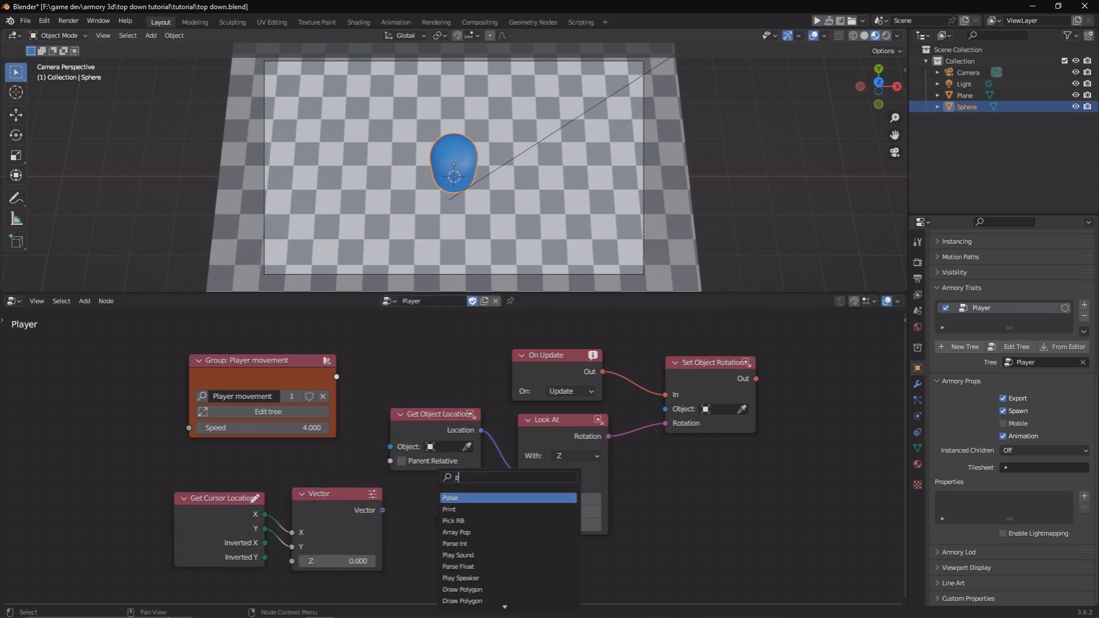
left_click(454, 520)
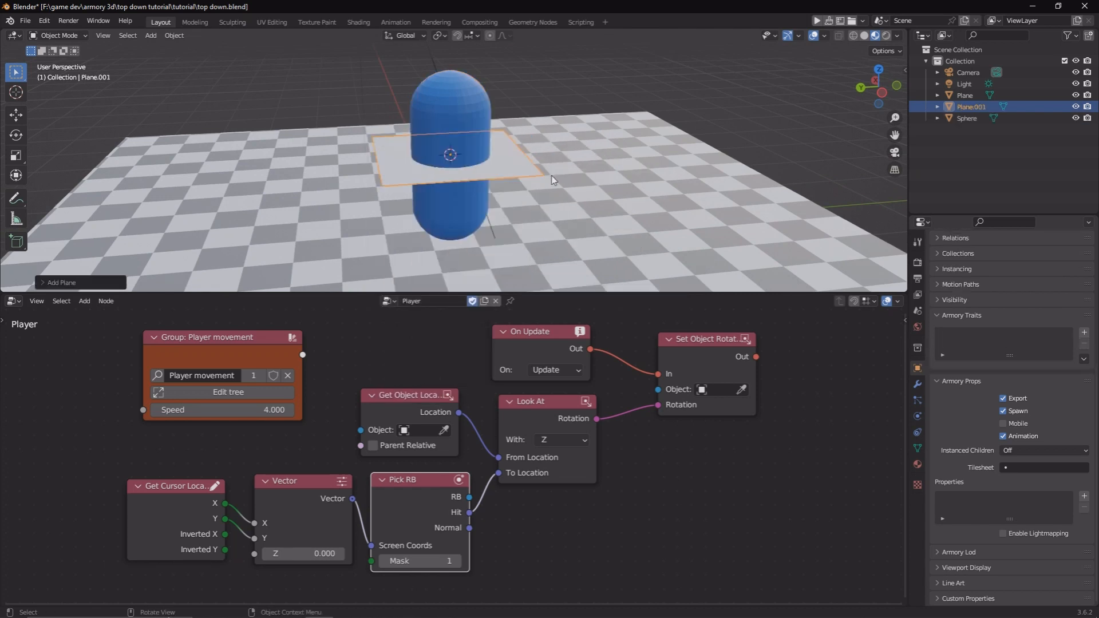
- Scale up the new plane and make it a passive trigger rigid body on collision layer 2, Pick RB mask 2
key("s")
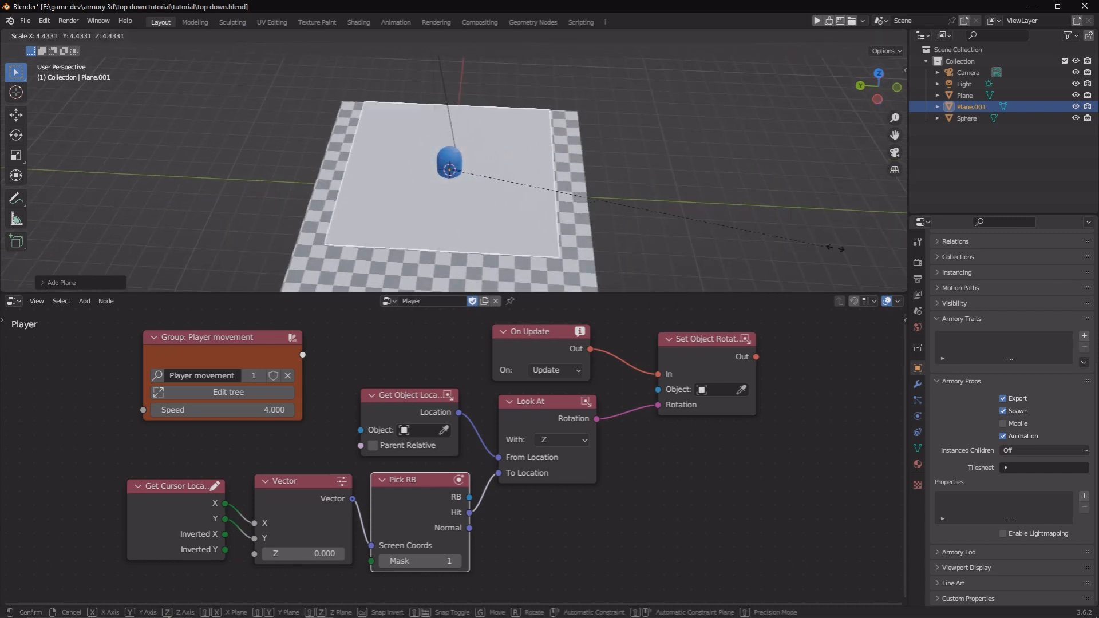
mouse_move(694, 192)
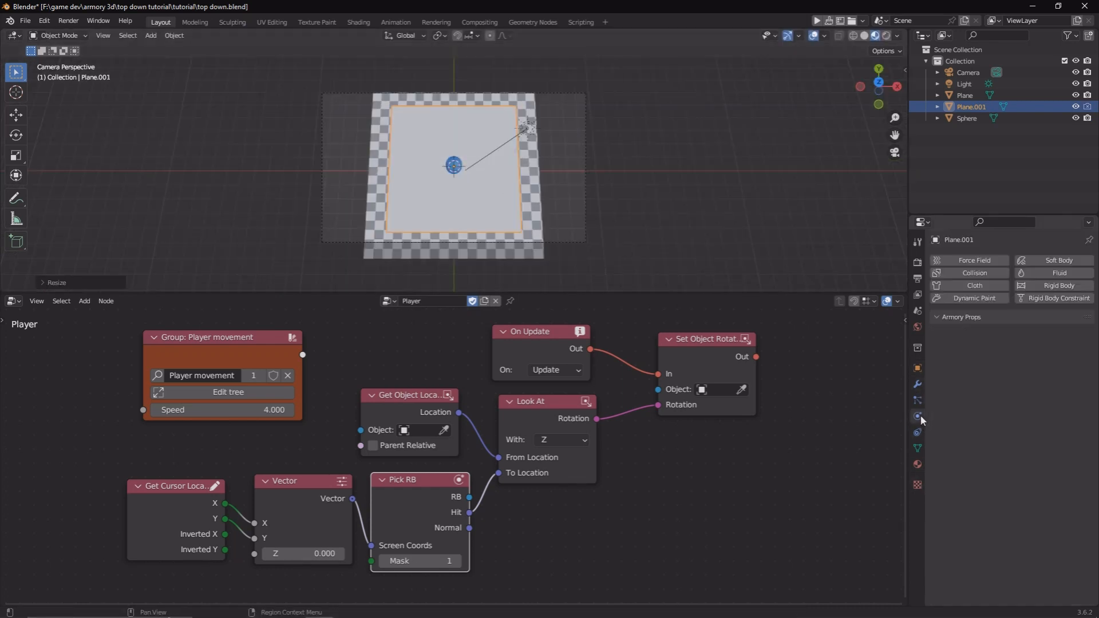
left_click(1058, 285)
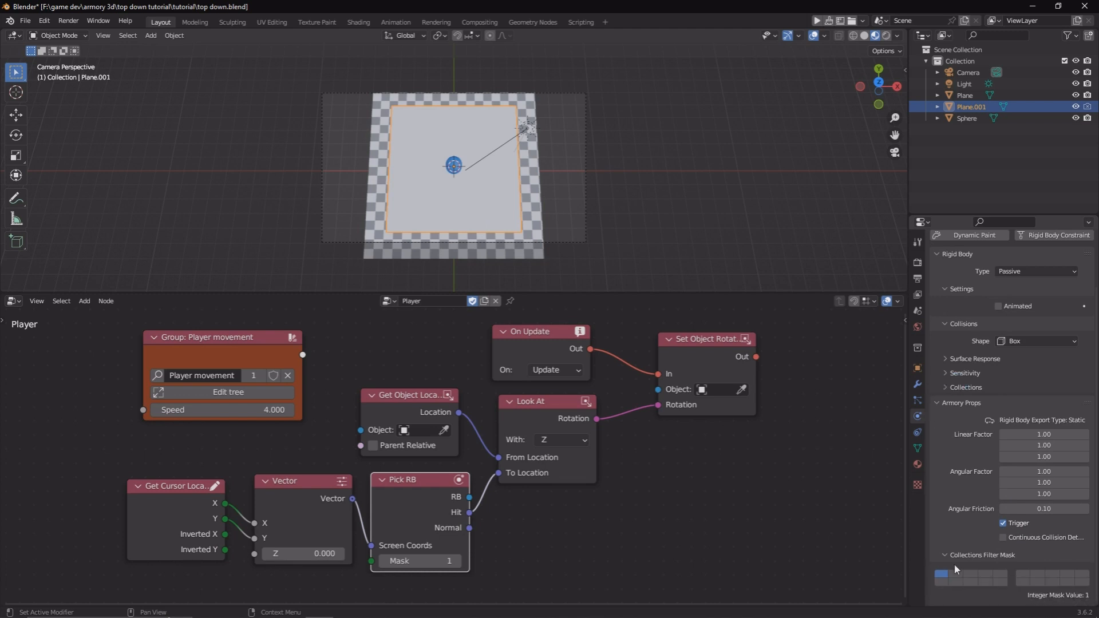
mouse_move(995, 558)
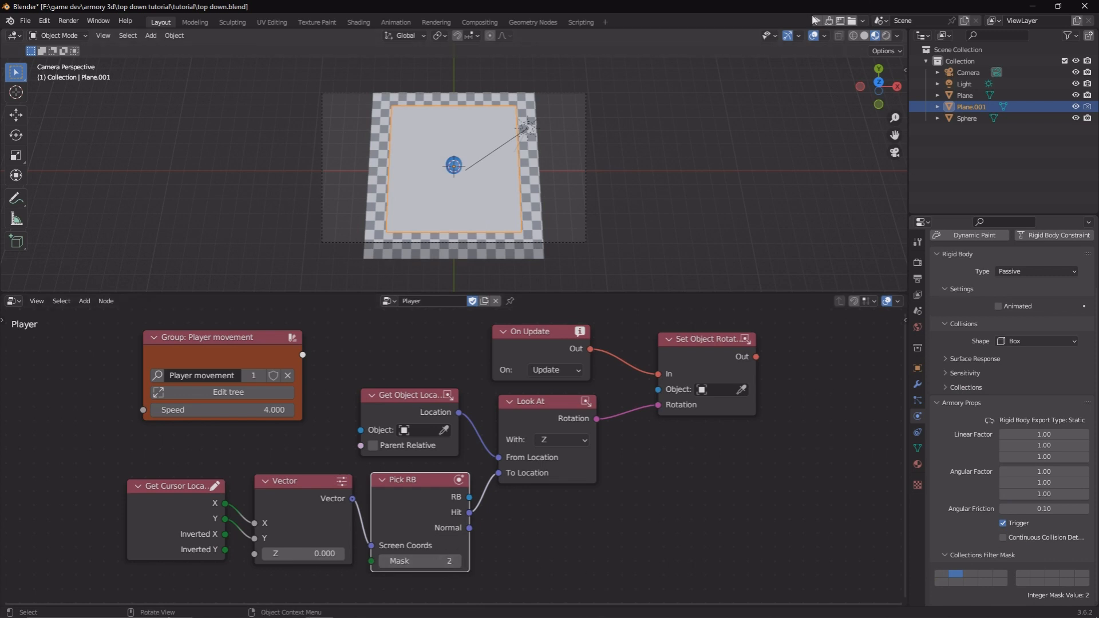
left_click(814, 20)
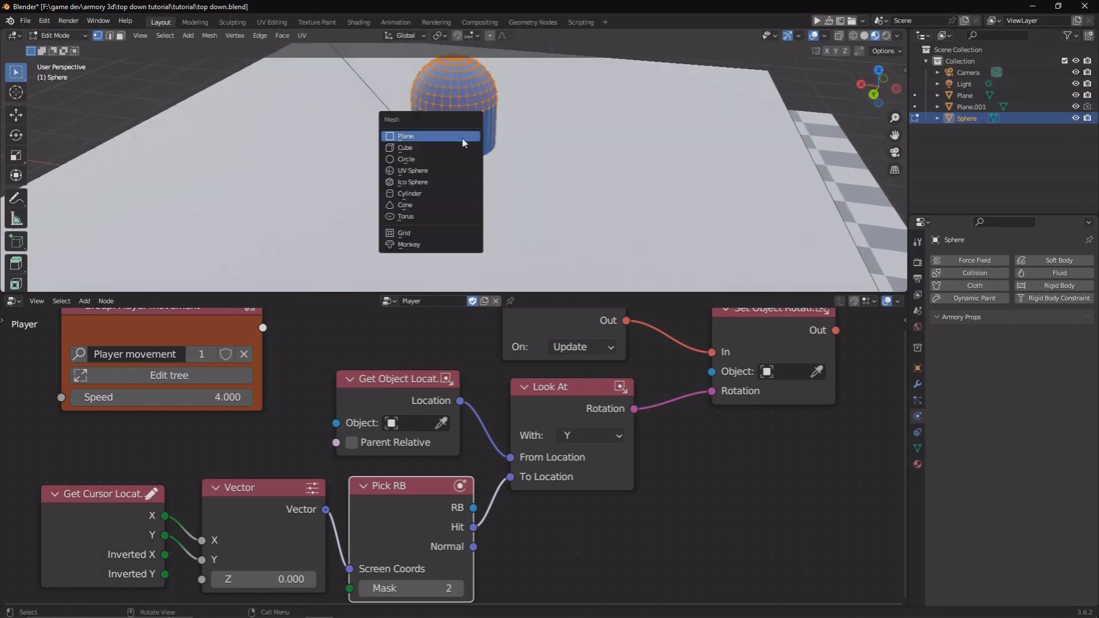
mouse_move(425, 205)
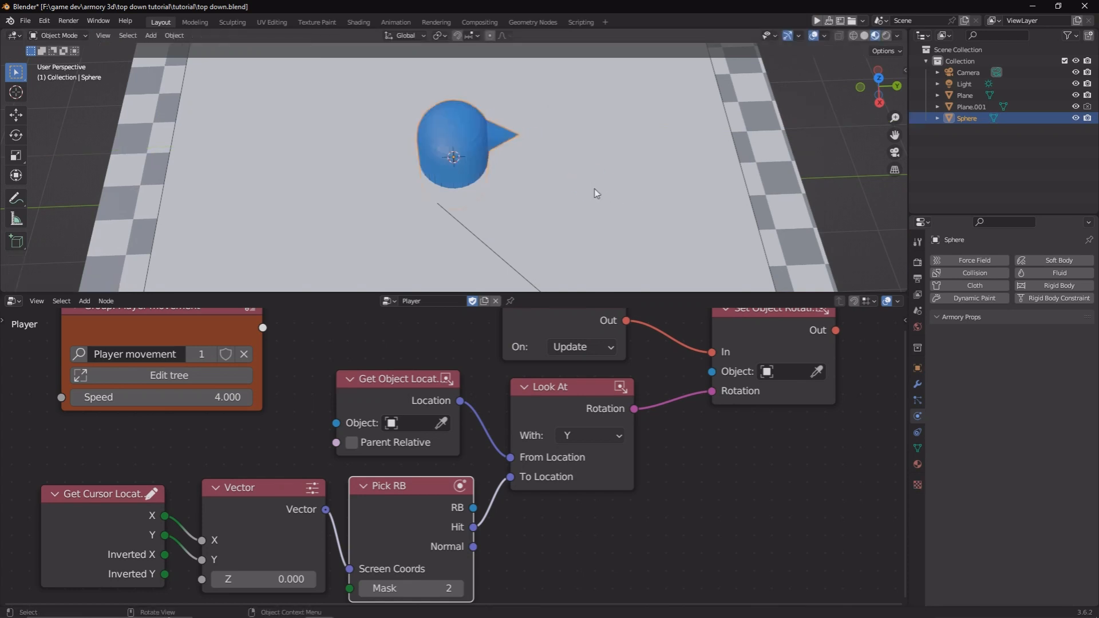
mouse_move(684, 248)
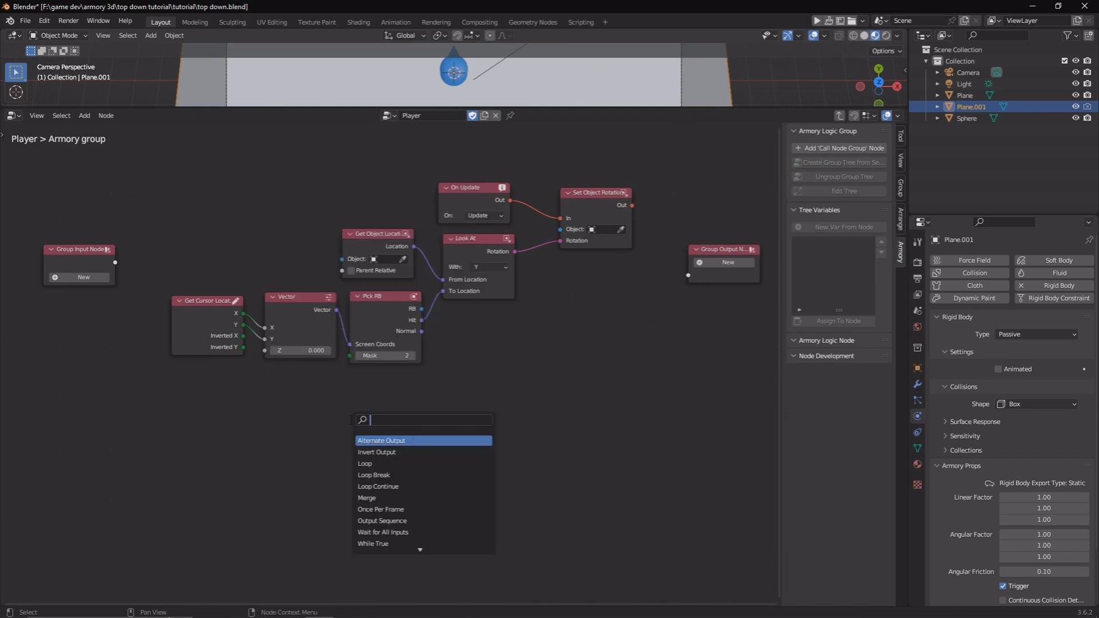
- Add On Update, Set Object Location and Get Object Location so the plane follows the player
type("on upda")
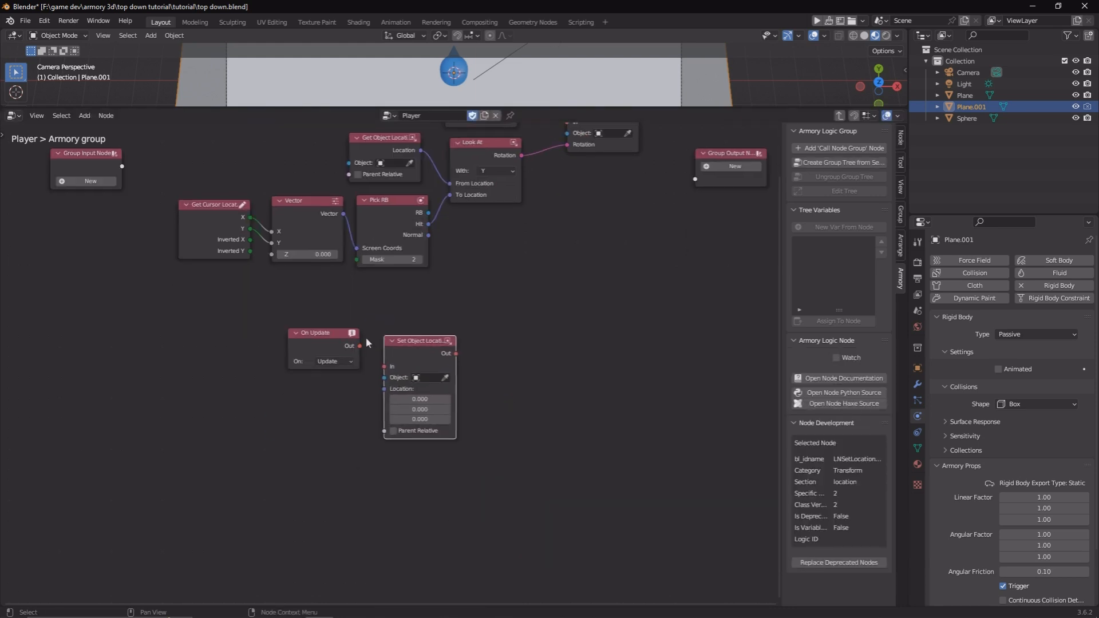
type("get locat")
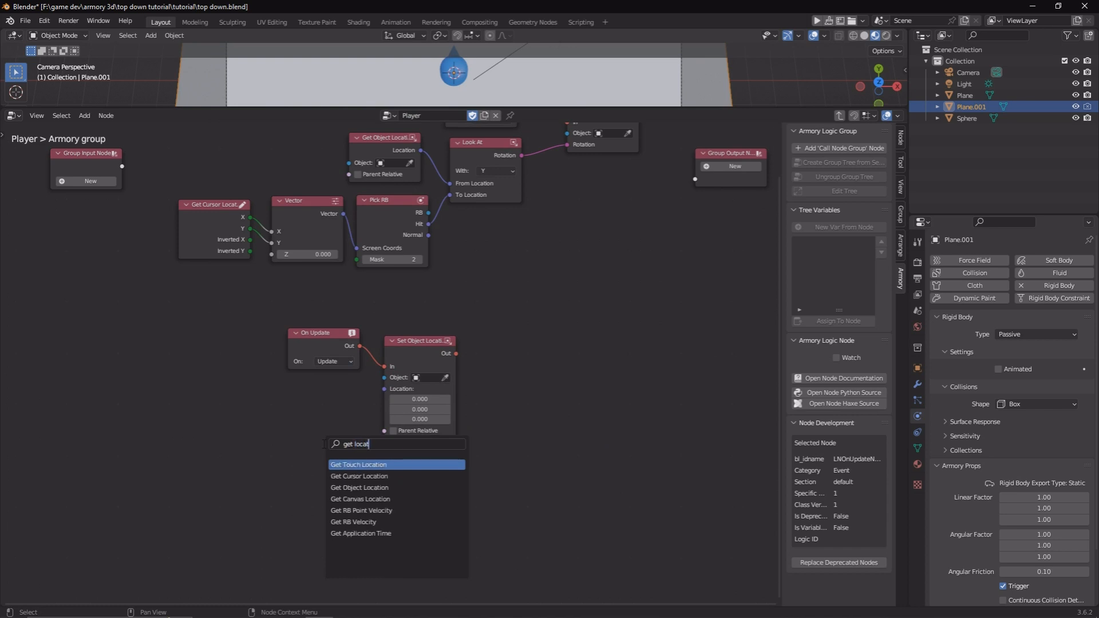
left_click(359, 488)
type("Mouse_detec")
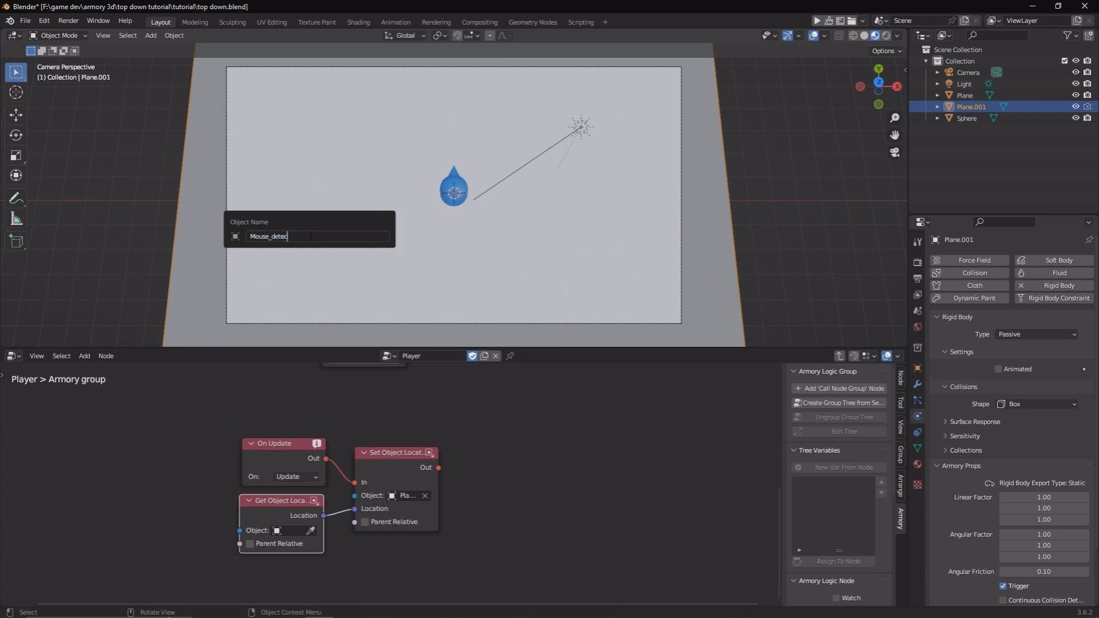
- Rename the plane to Mouse_detector and resize it
key("Return")
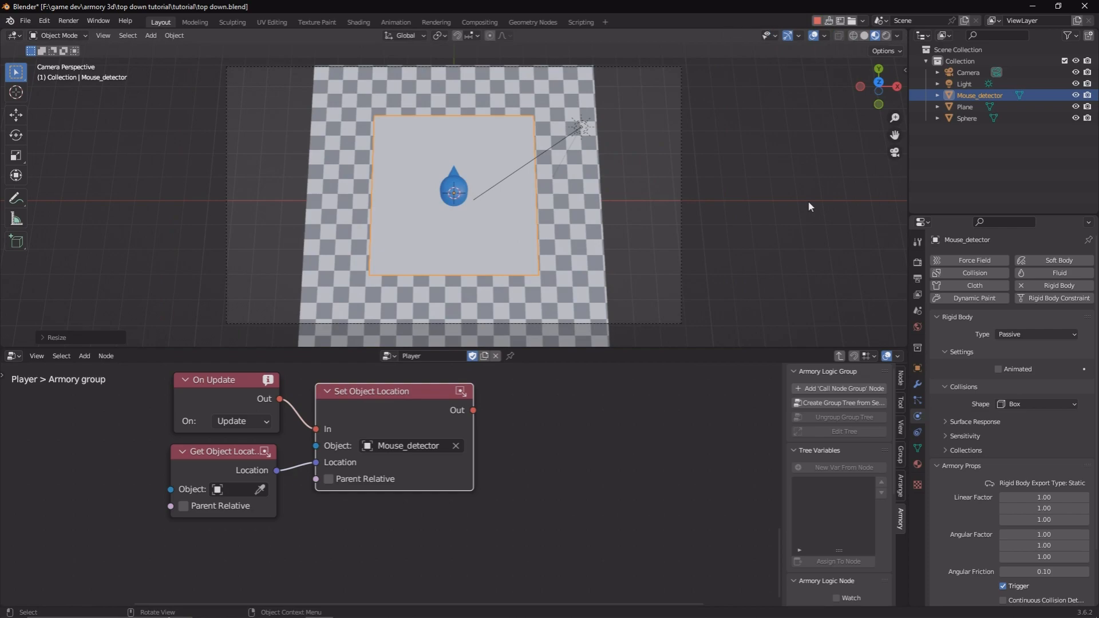
key("F5")
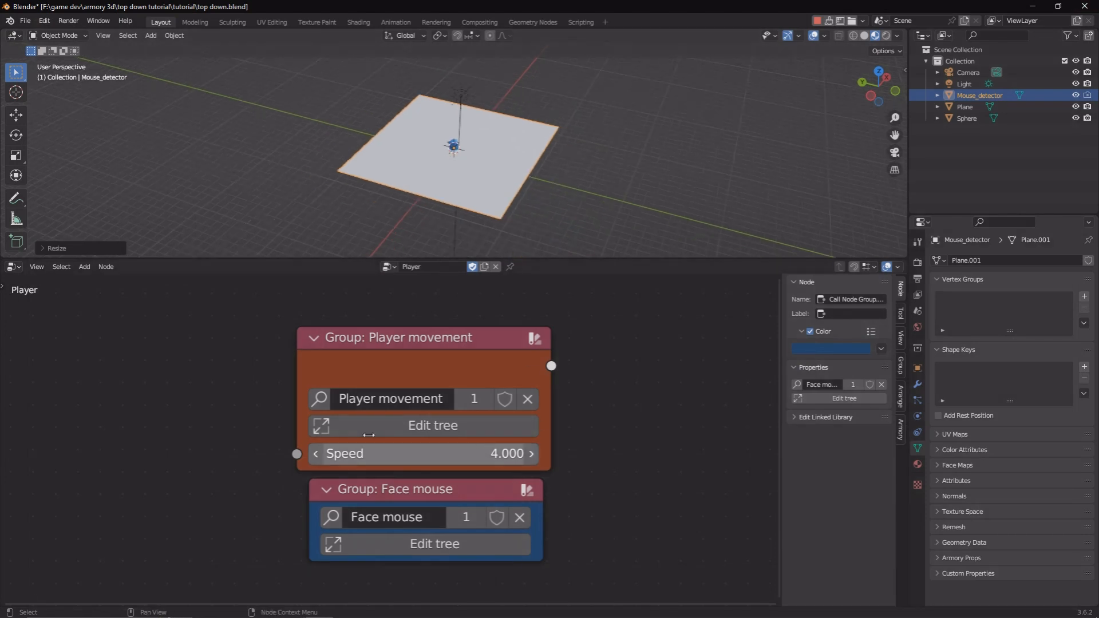
- Enter the Player movement group's node tree for editing
left_click(433, 425)
type("if")
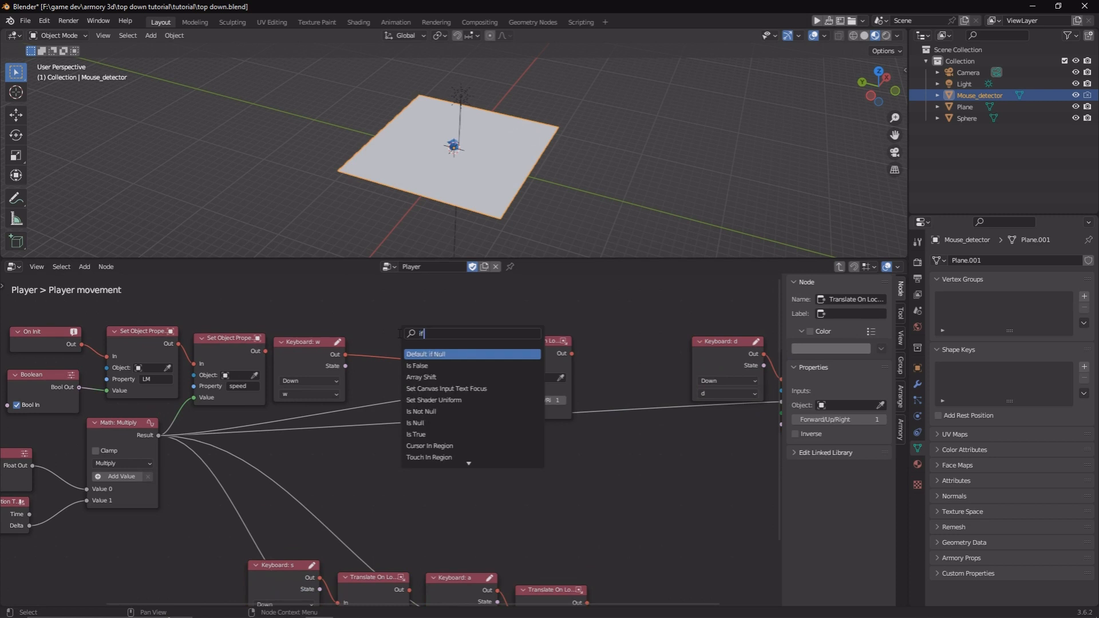
- Insert an Is False check on Get Object Property LM between Keyboard: w and forward Translate
left_click(417, 366)
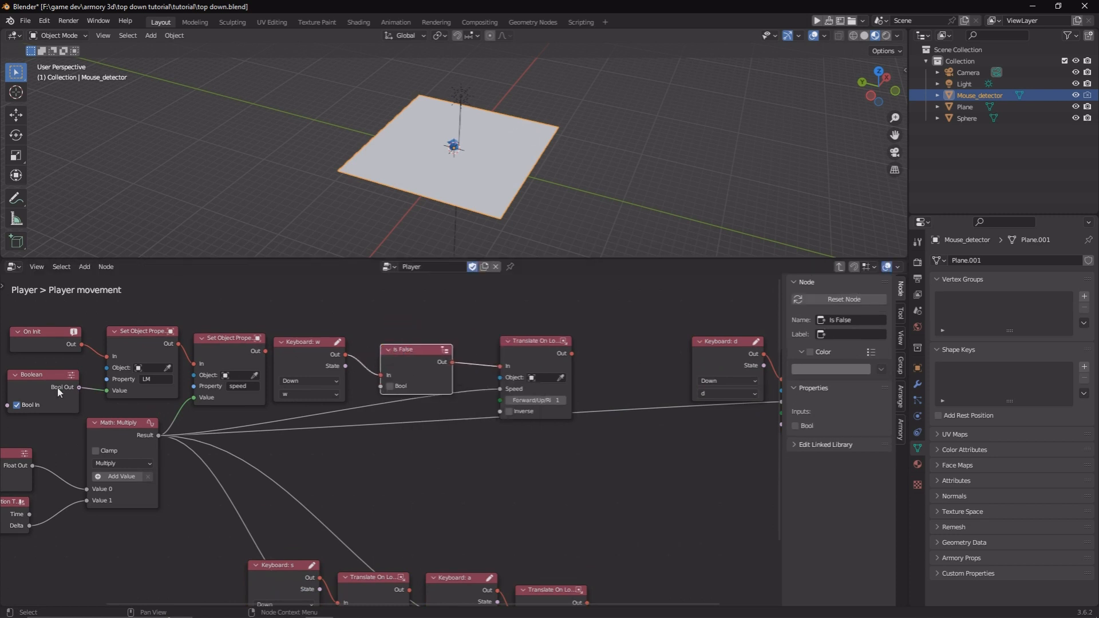
type("t")
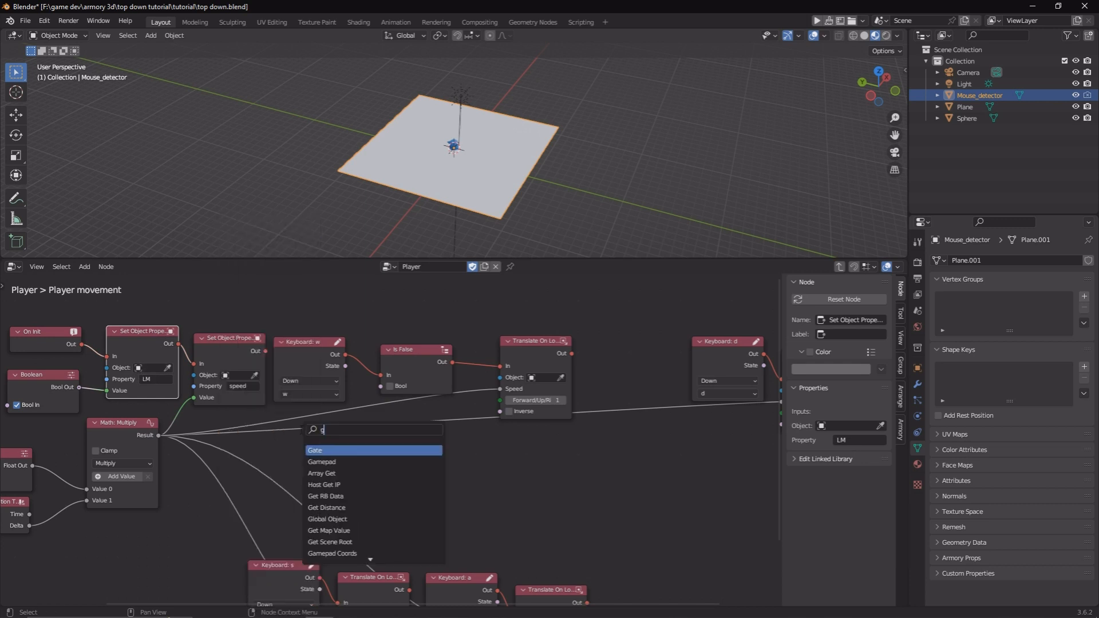
type("get prop")
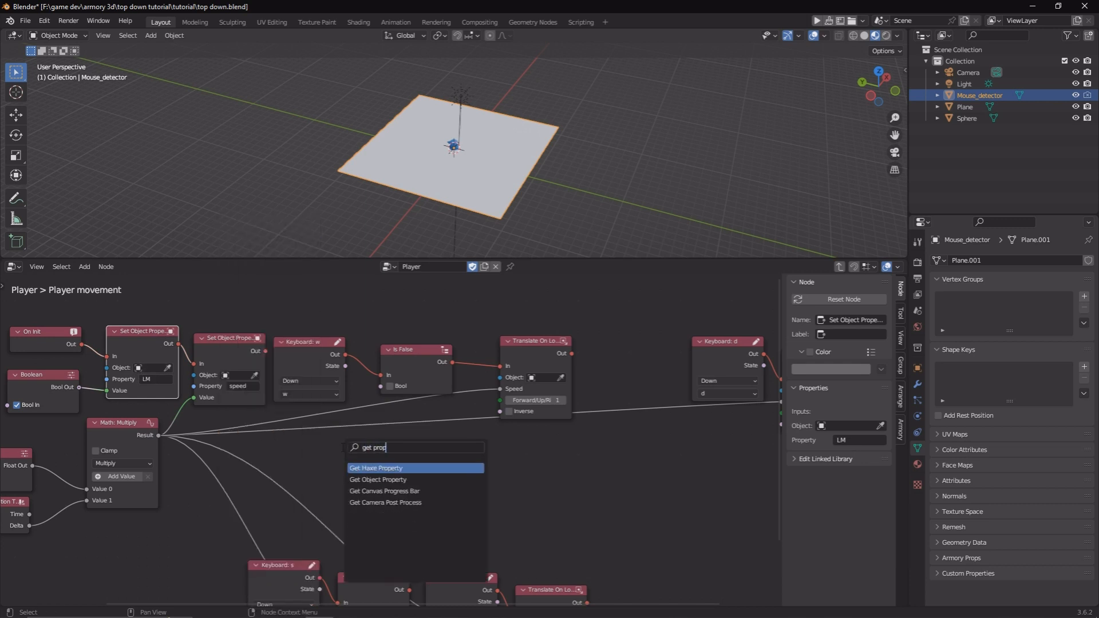
left_click(378, 480)
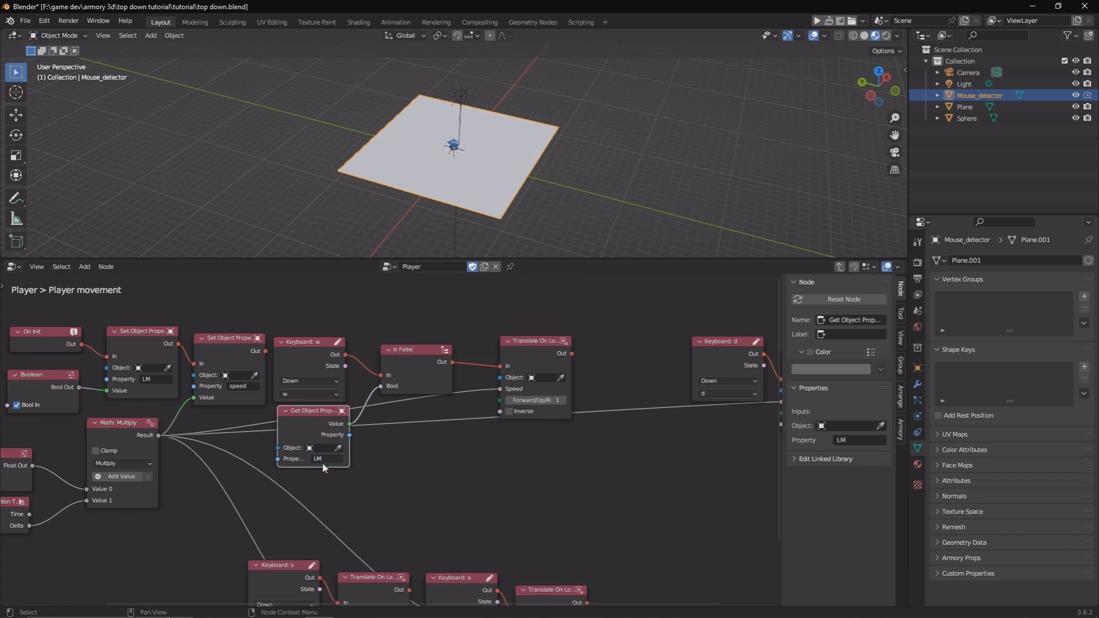
left_click(417, 349)
type("get")
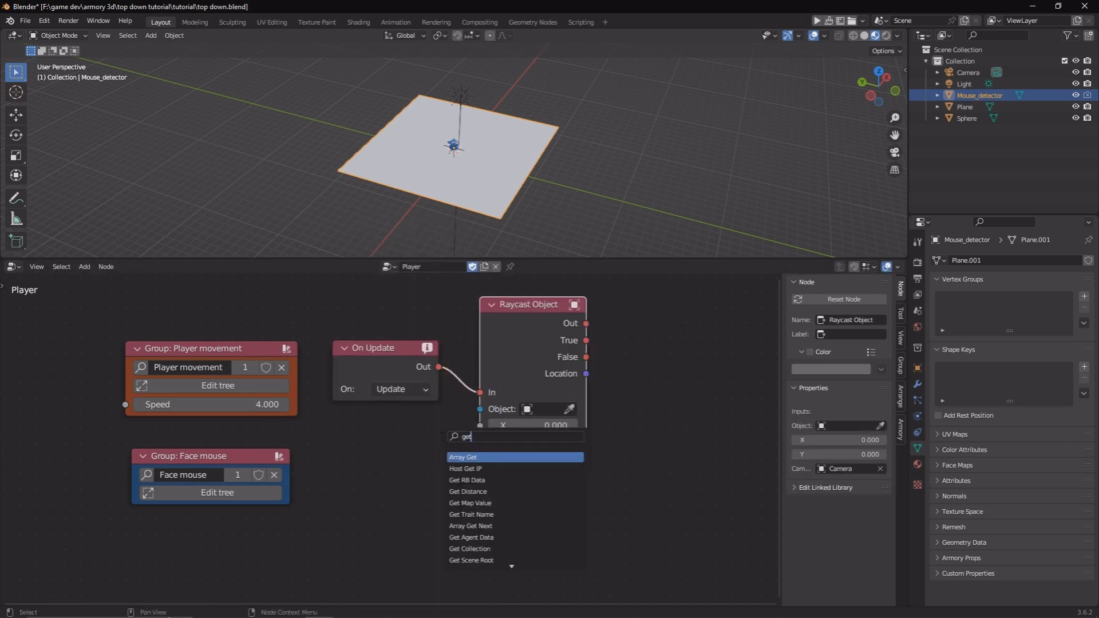
- Feed Get Cursor Location into Raycast Object X/Y and add a Boolean node for Set Object Property LM
left_click(476, 457)
type("b")
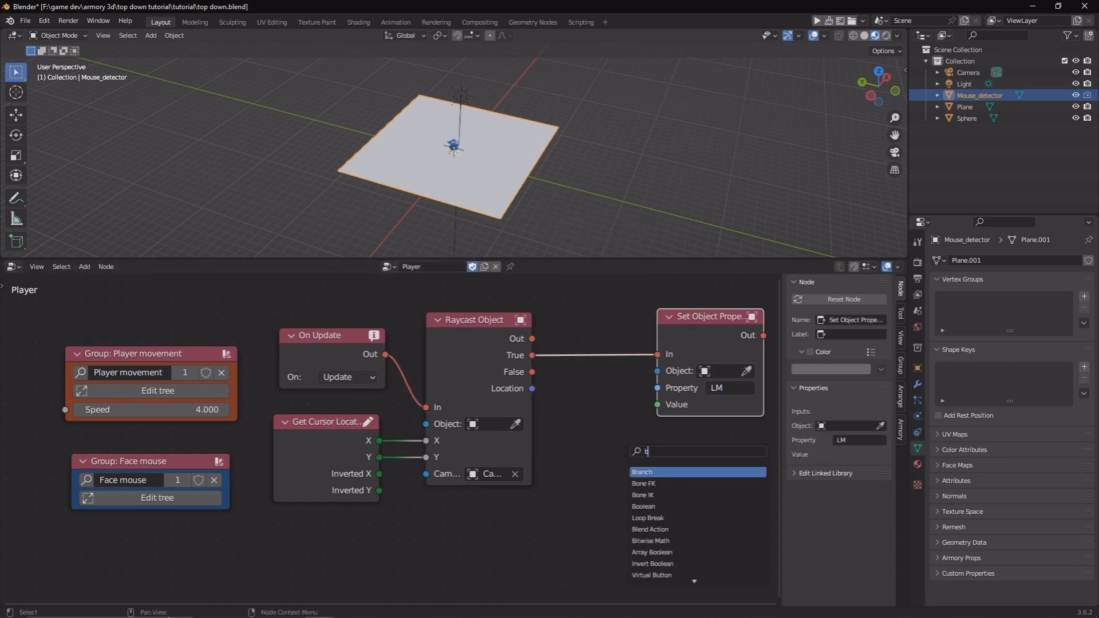
left_click(642, 506)
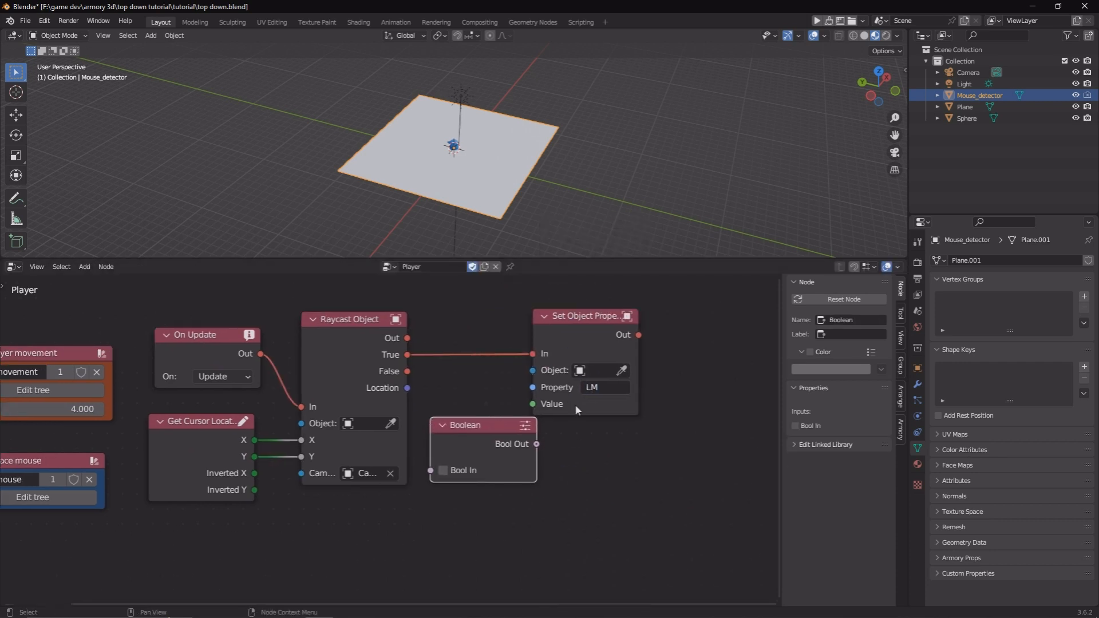